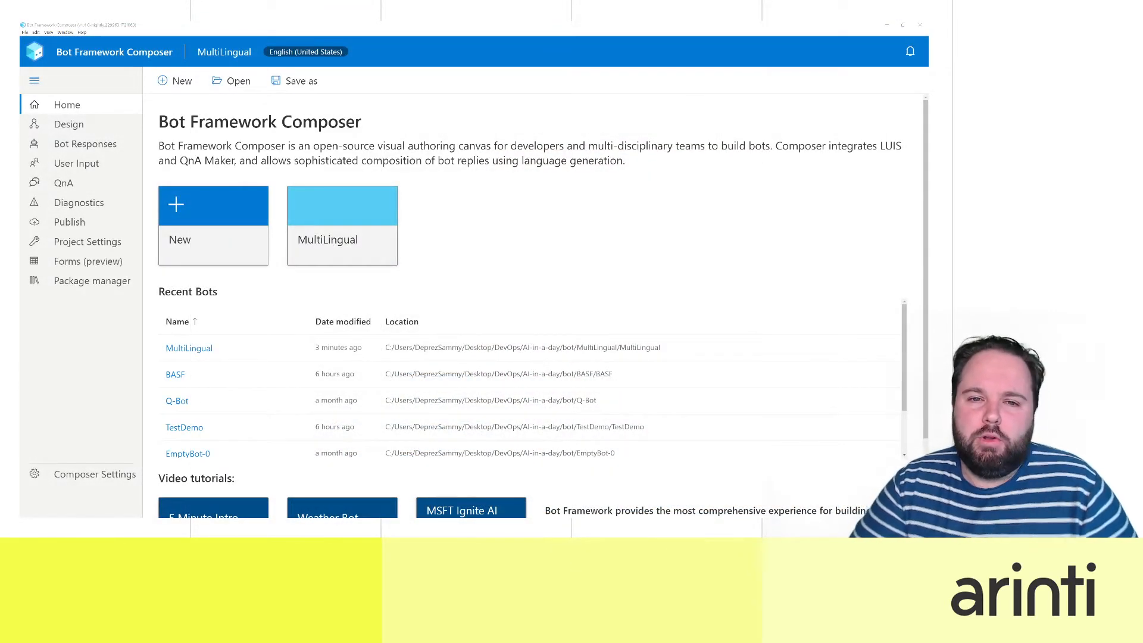
mouse_move(710, 205)
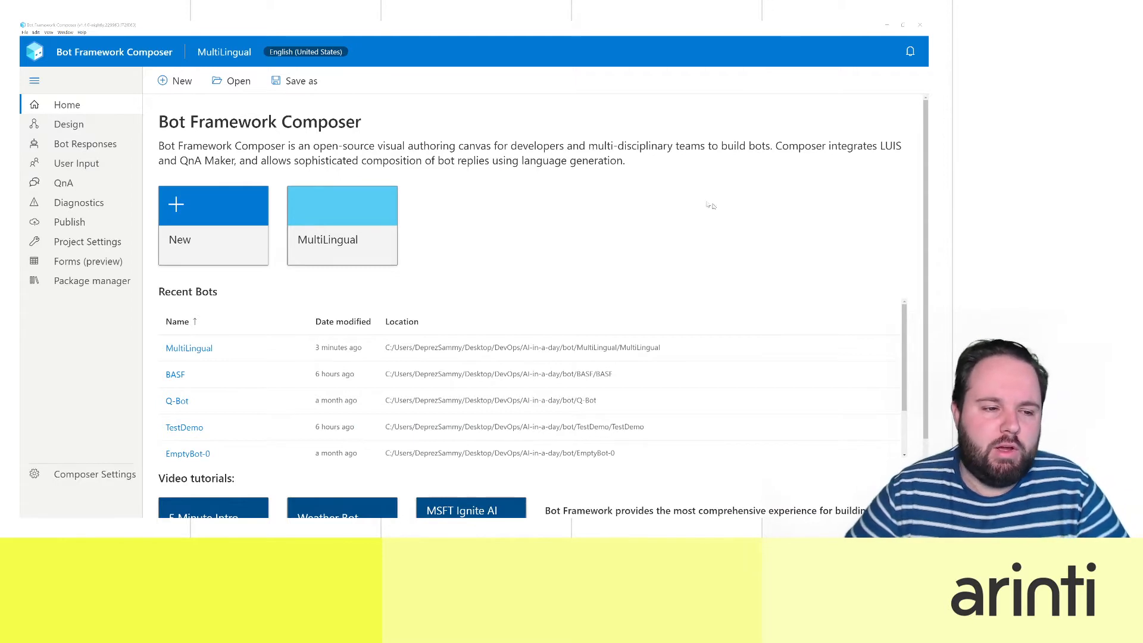
mouse_move(342, 196)
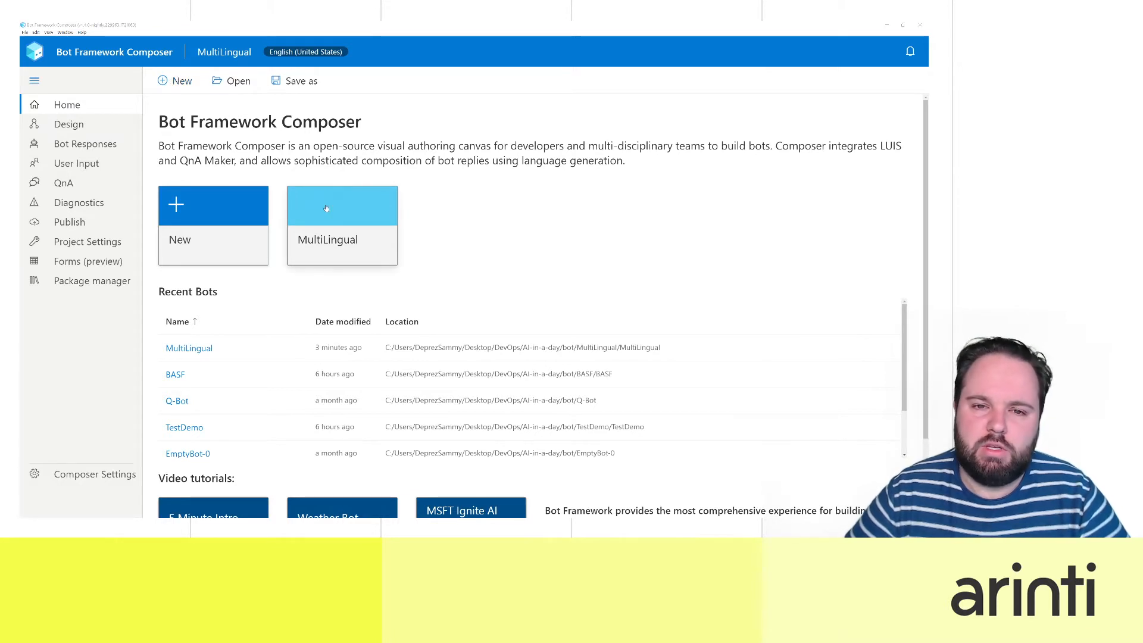
Step: Open the MultiLingual bot and view the WelcomeUser response in the Greeting trigger's Send a response step
left_click(342, 204)
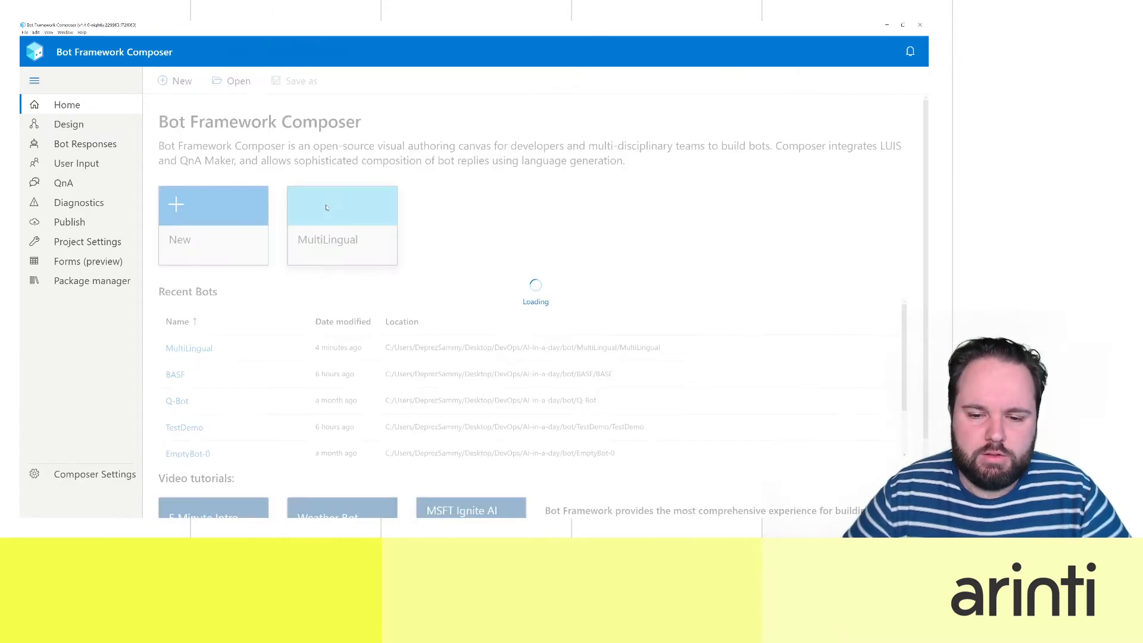
left_click(342, 203)
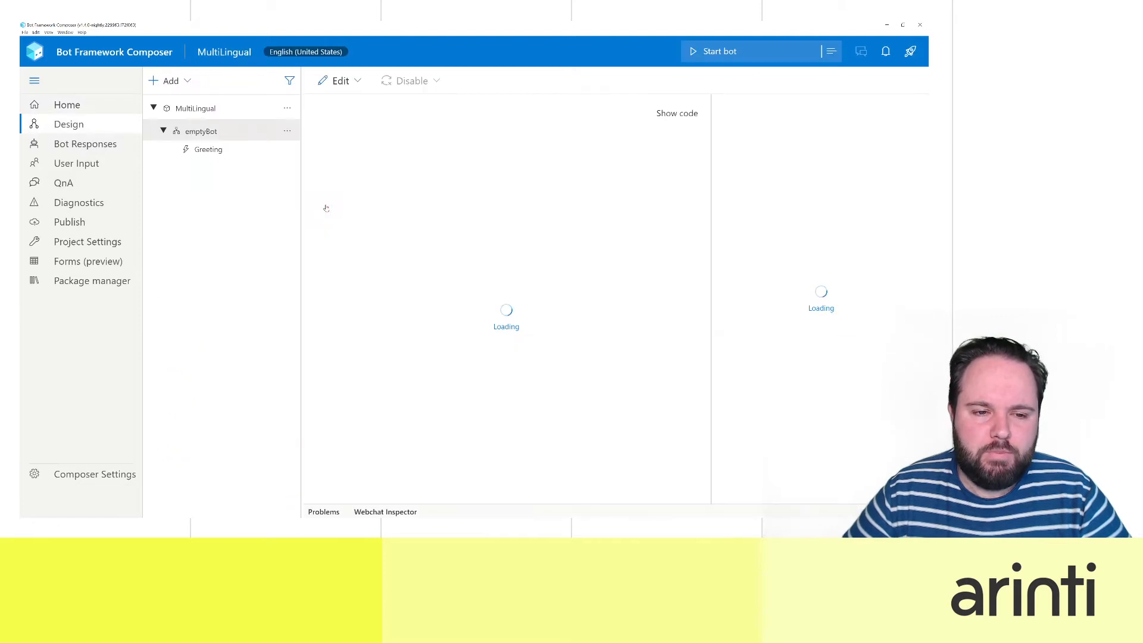
left_click(200, 131)
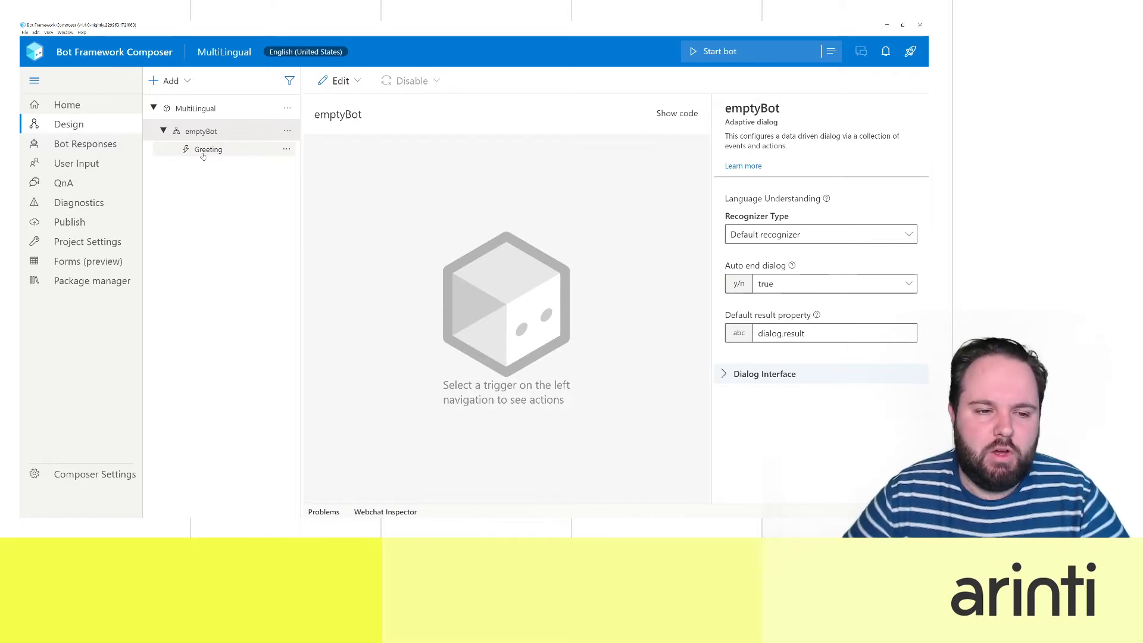
left_click(209, 148)
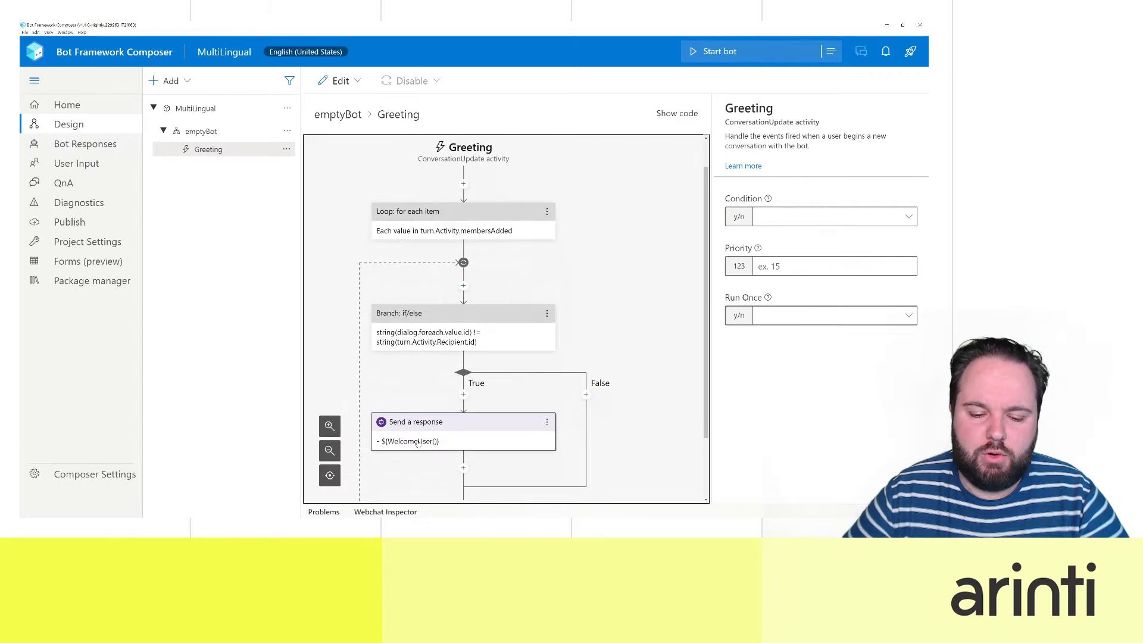
left_click(463, 431)
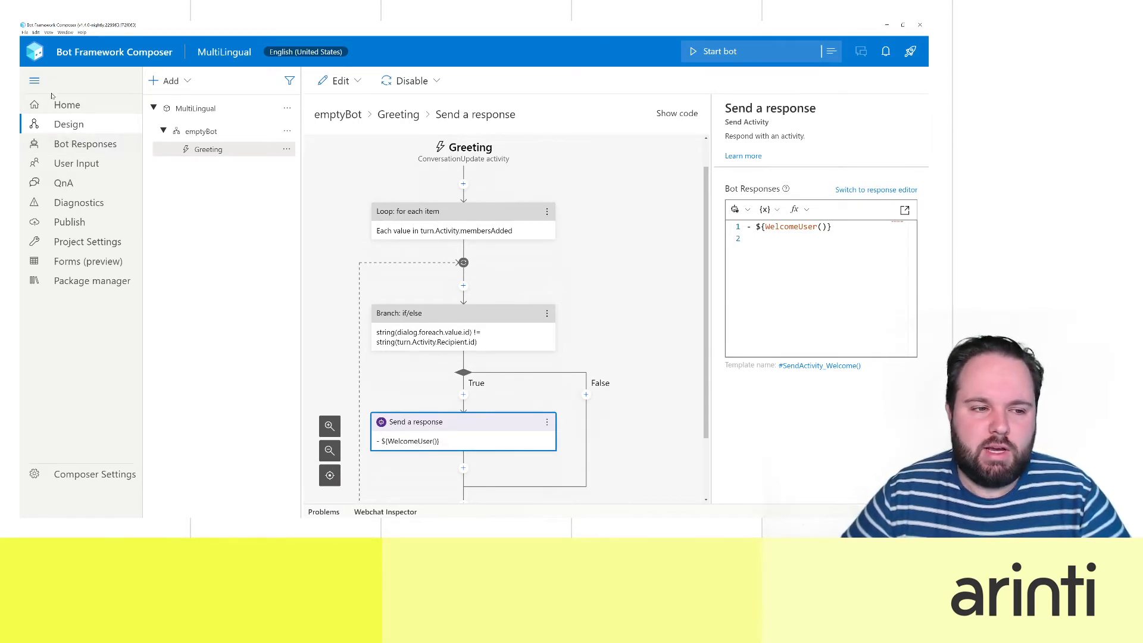
mouse_move(85, 242)
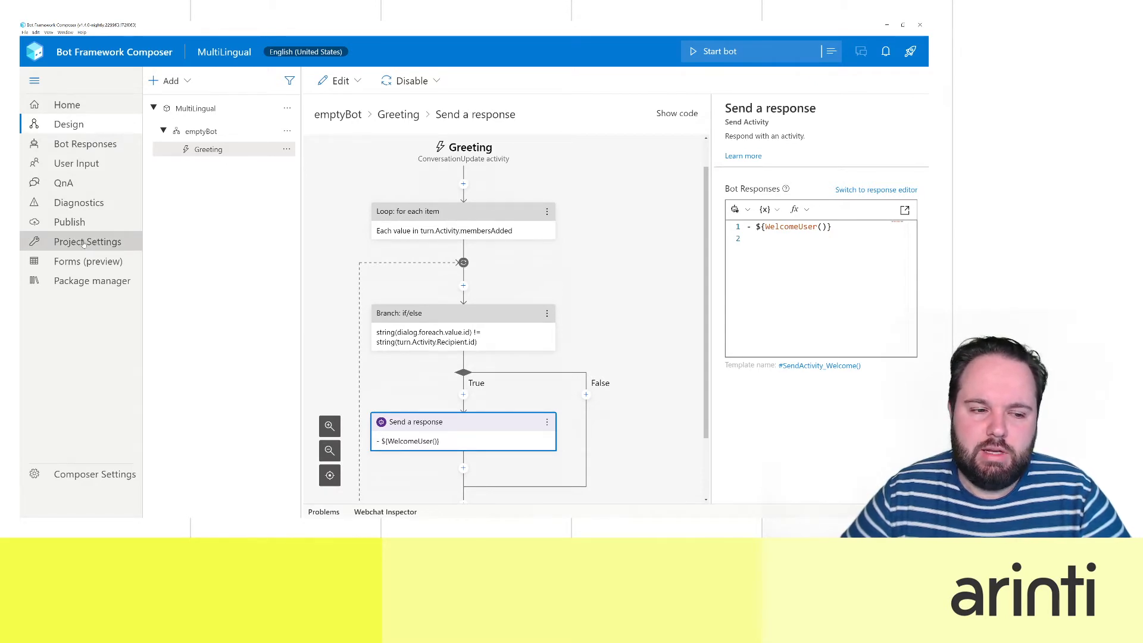
Step: Open Project Settings and scroll to the Bot language section listing English (United States)
left_click(87, 242)
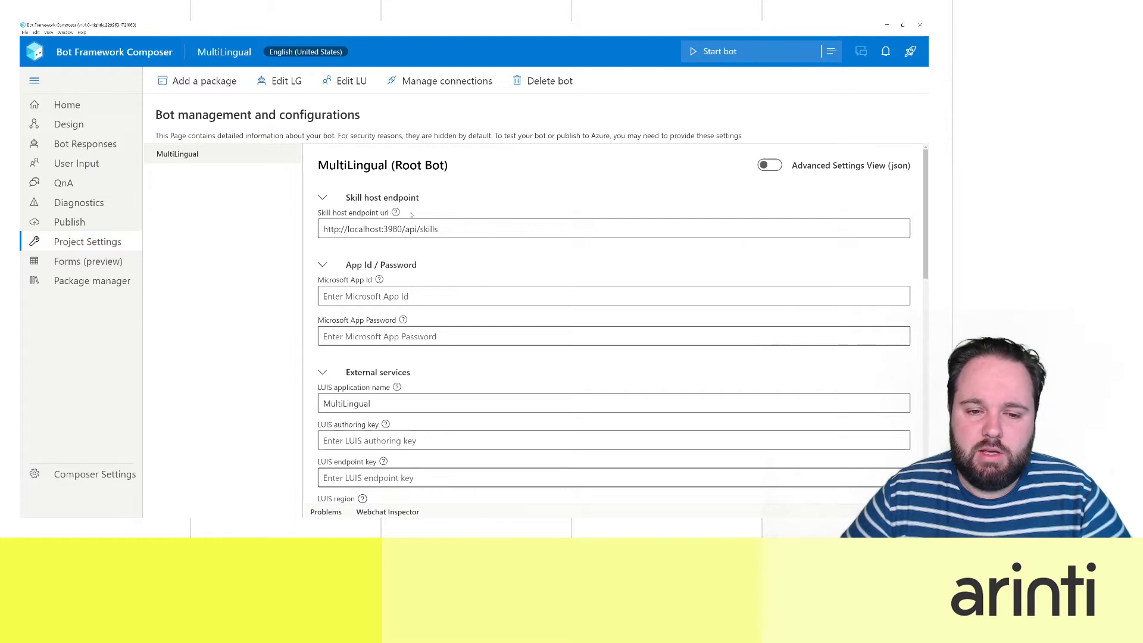
scroll("down", 3)
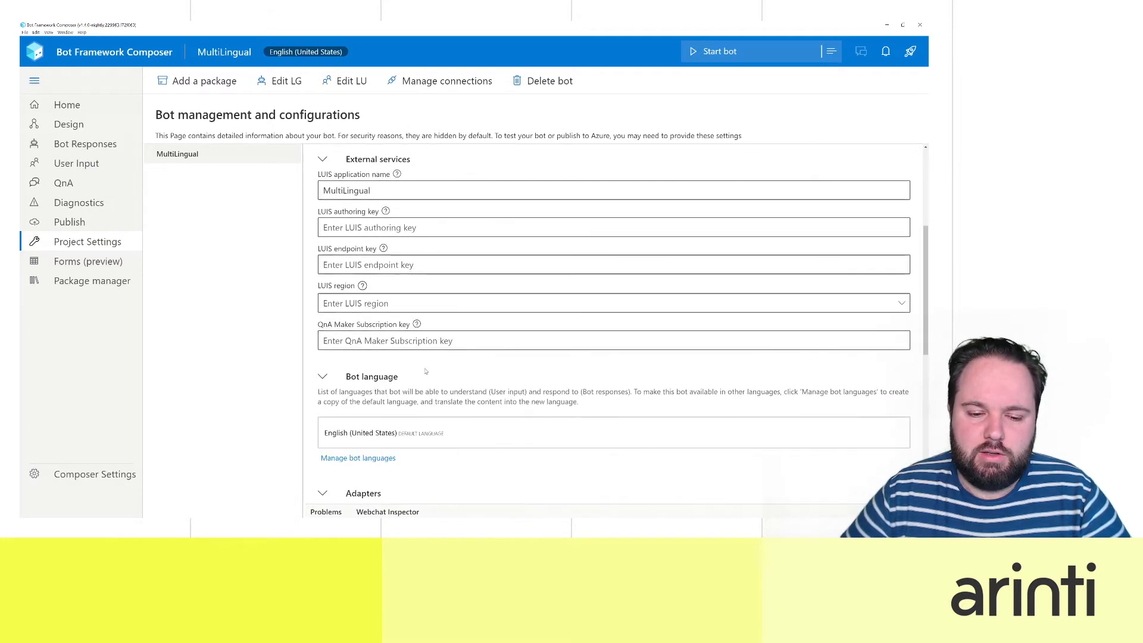
scroll("down", 3)
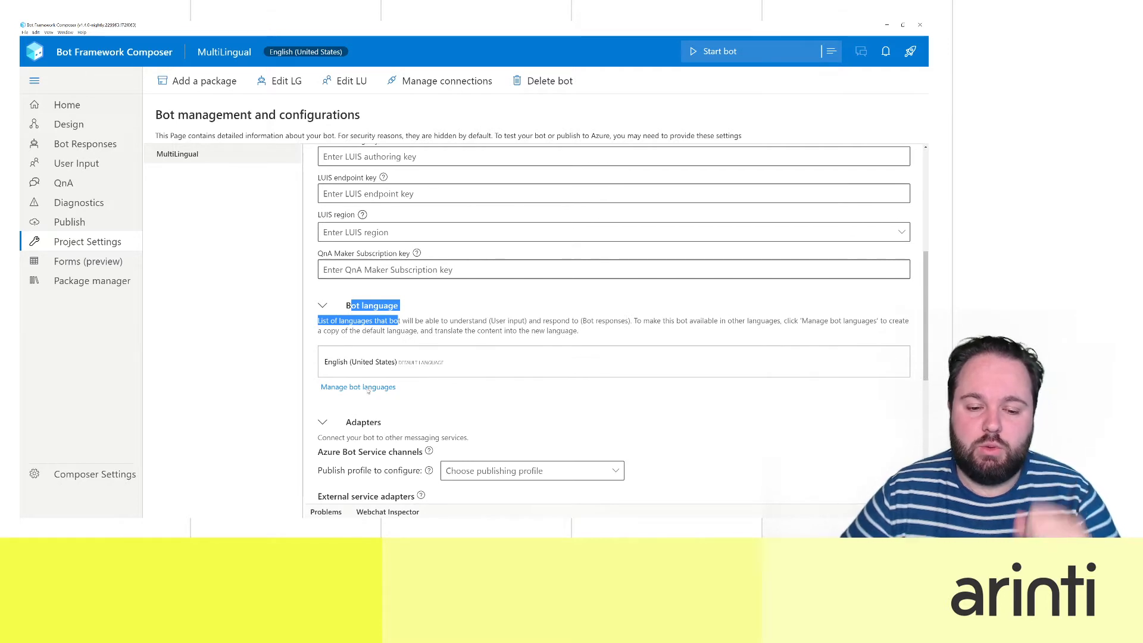
Step: Start Manage bot languages and tick Dutch (Netherlands) after searching 'dutch'
left_click(358, 385)
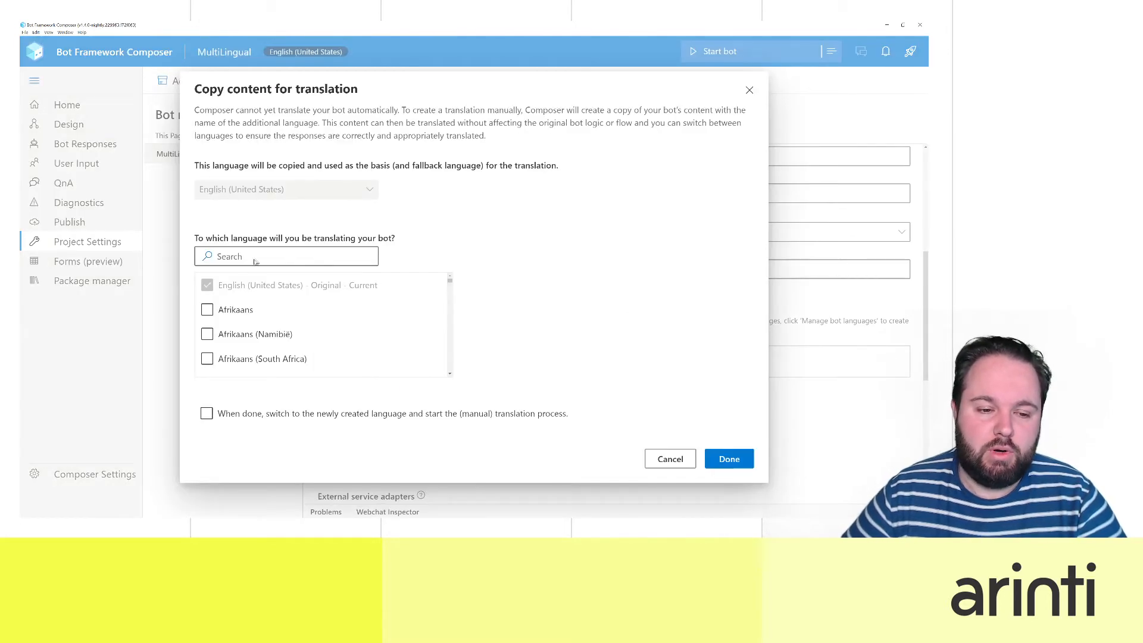
left_click(285, 256)
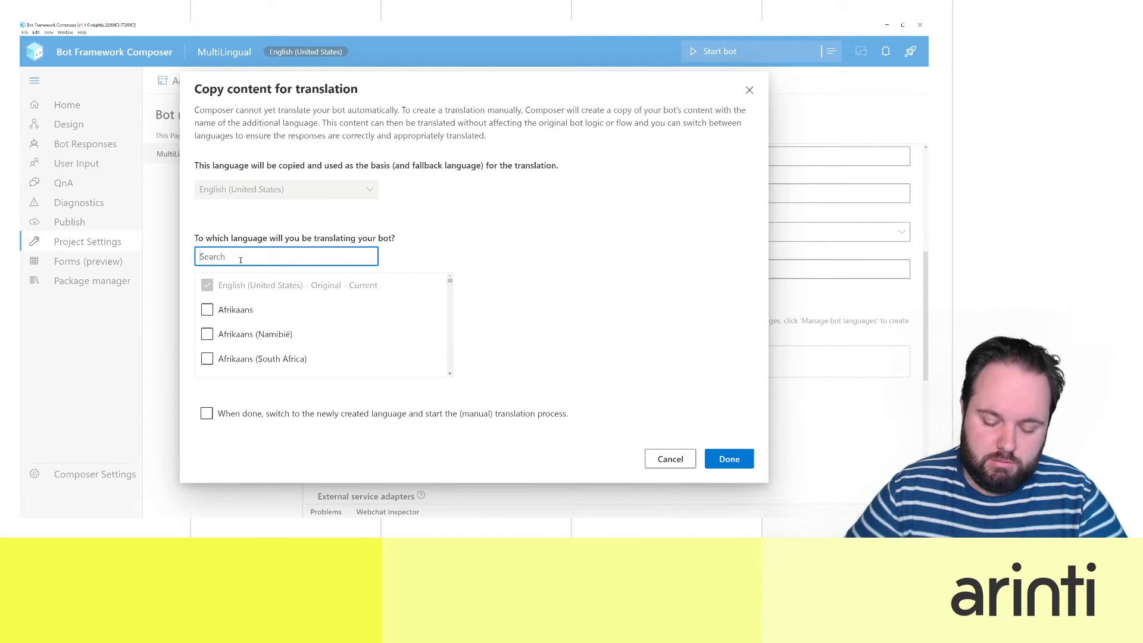
type("dutch")
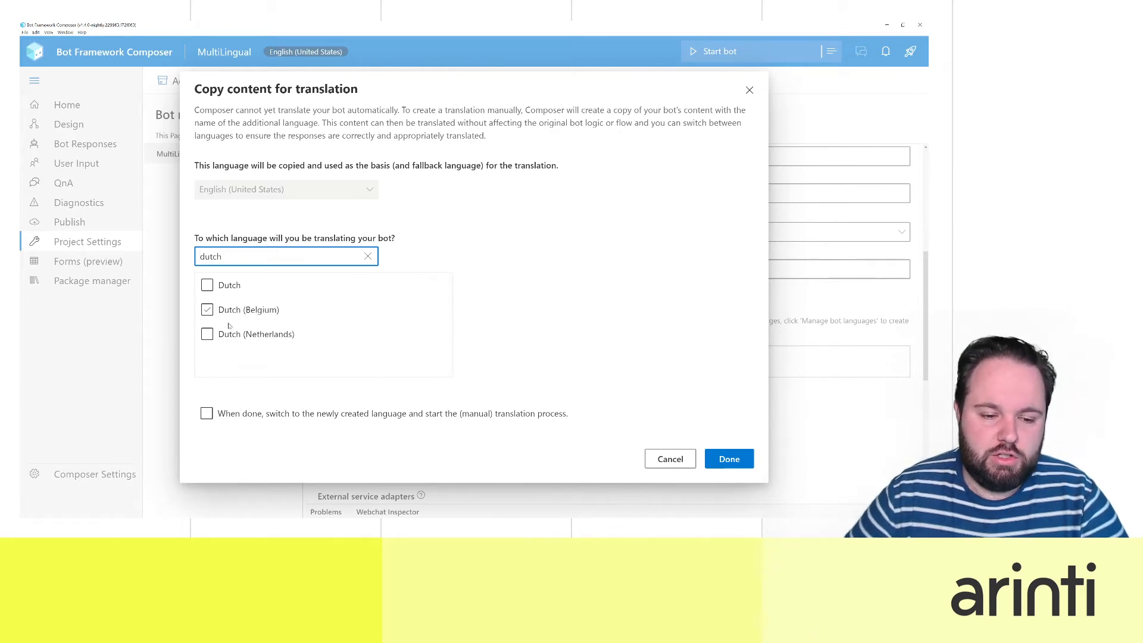
left_click(207, 334)
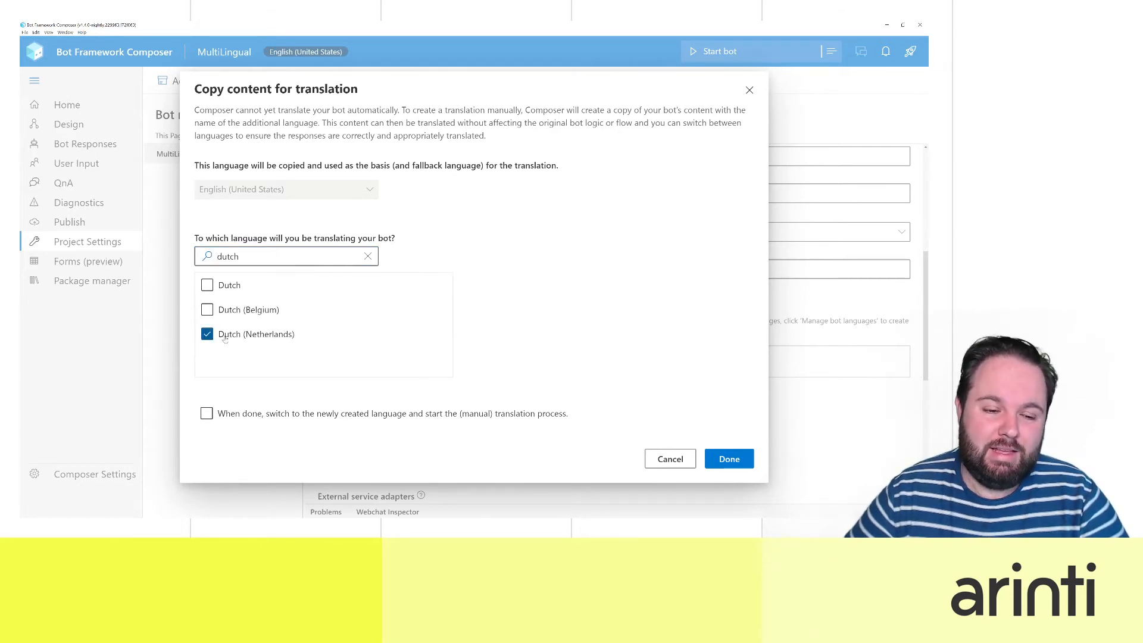
left_click(206, 309)
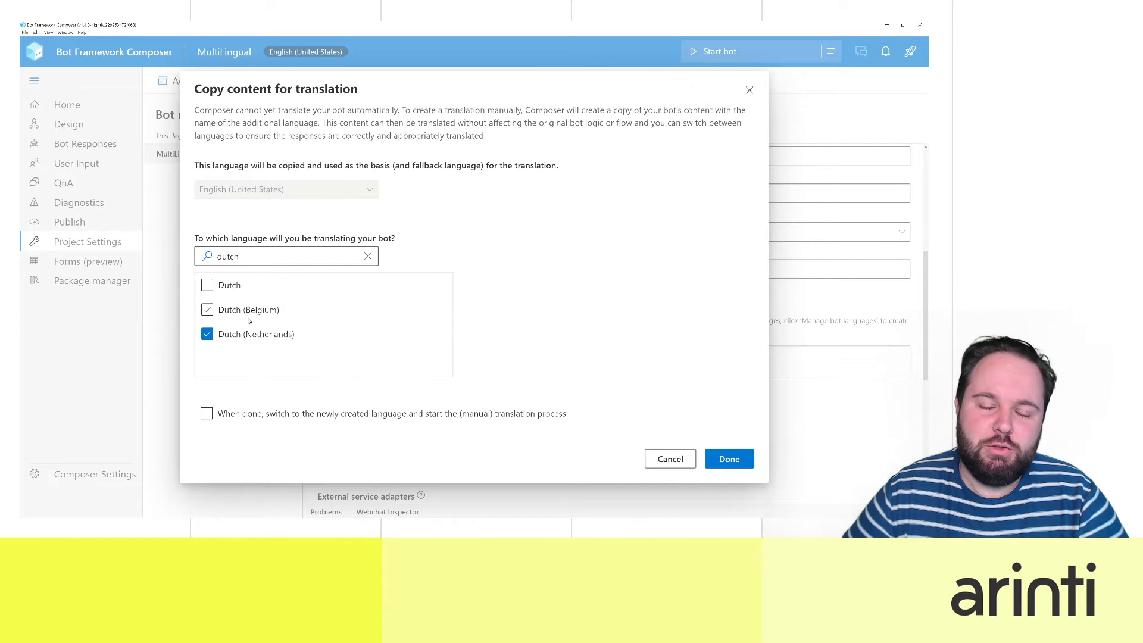
left_click(206, 309)
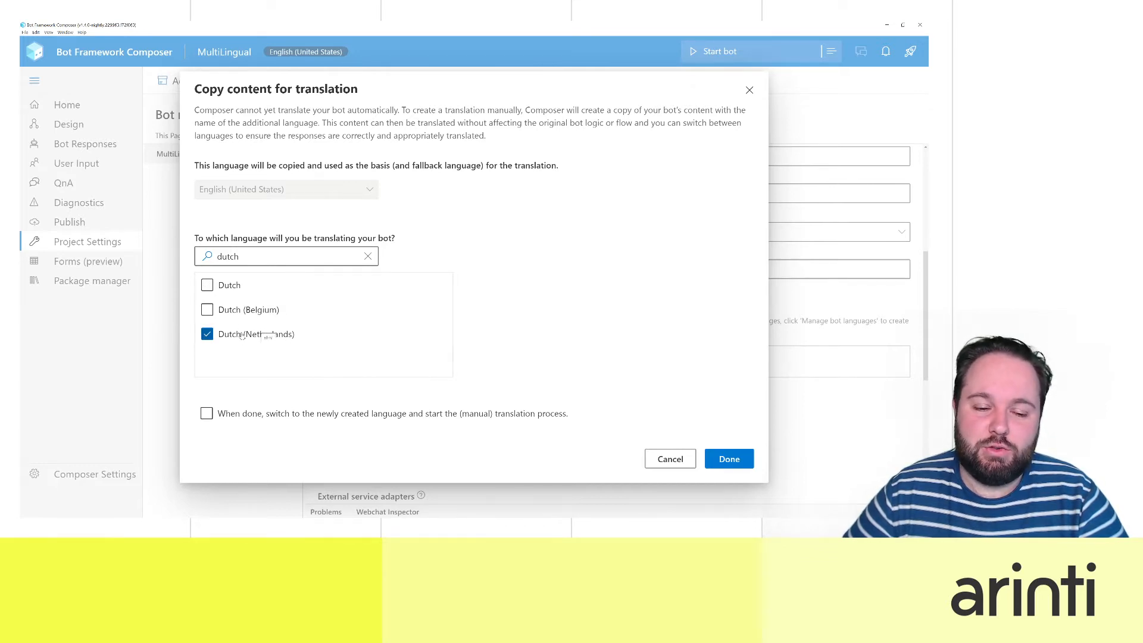
left_click(206, 310)
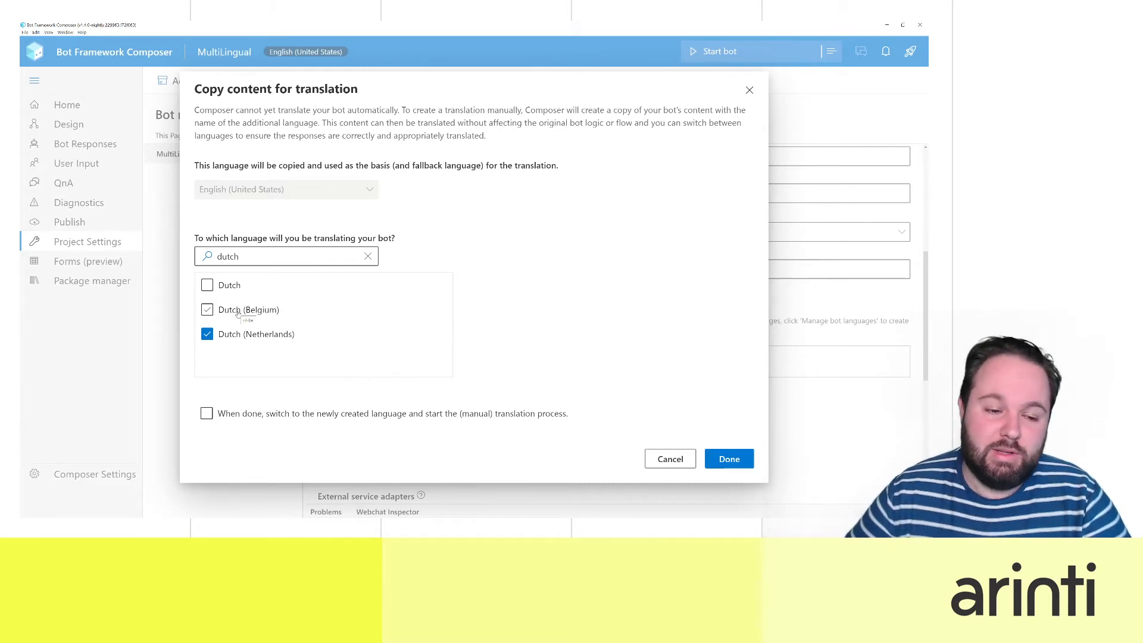
left_click(206, 310)
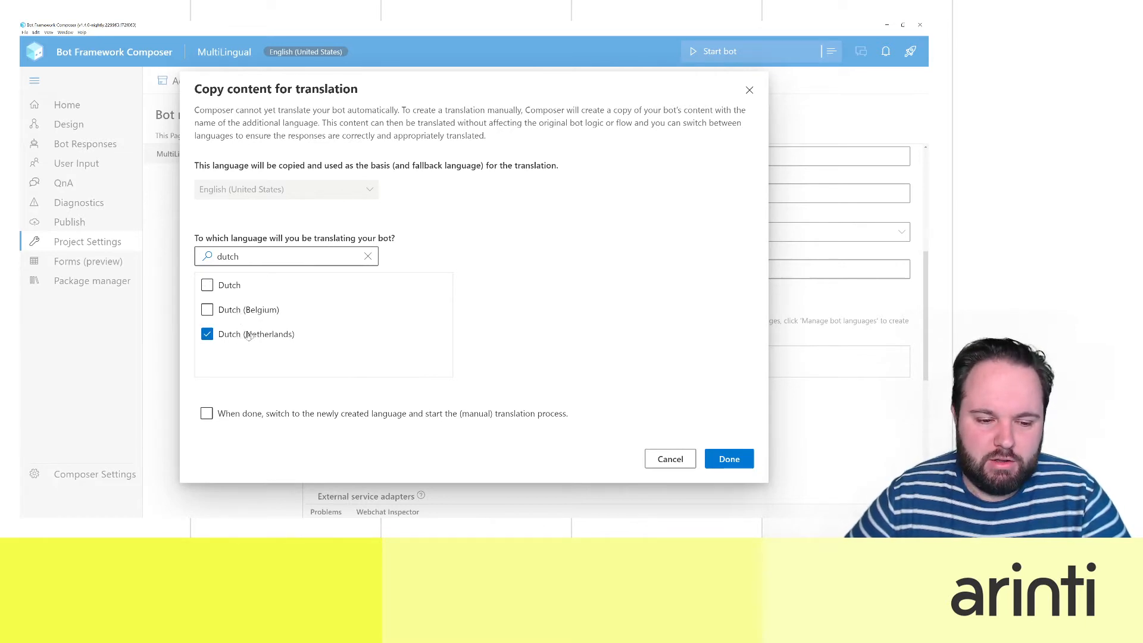
Step: Clear the search, find 'fren' and tick French (France) as a second target language
left_click(284, 256)
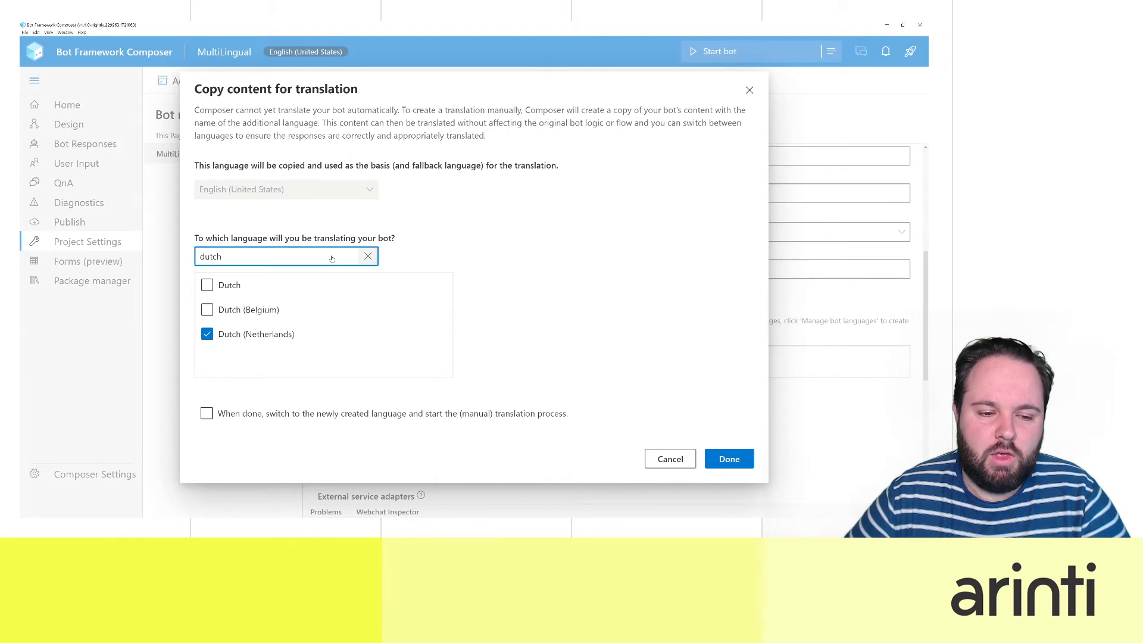
left_click(368, 256)
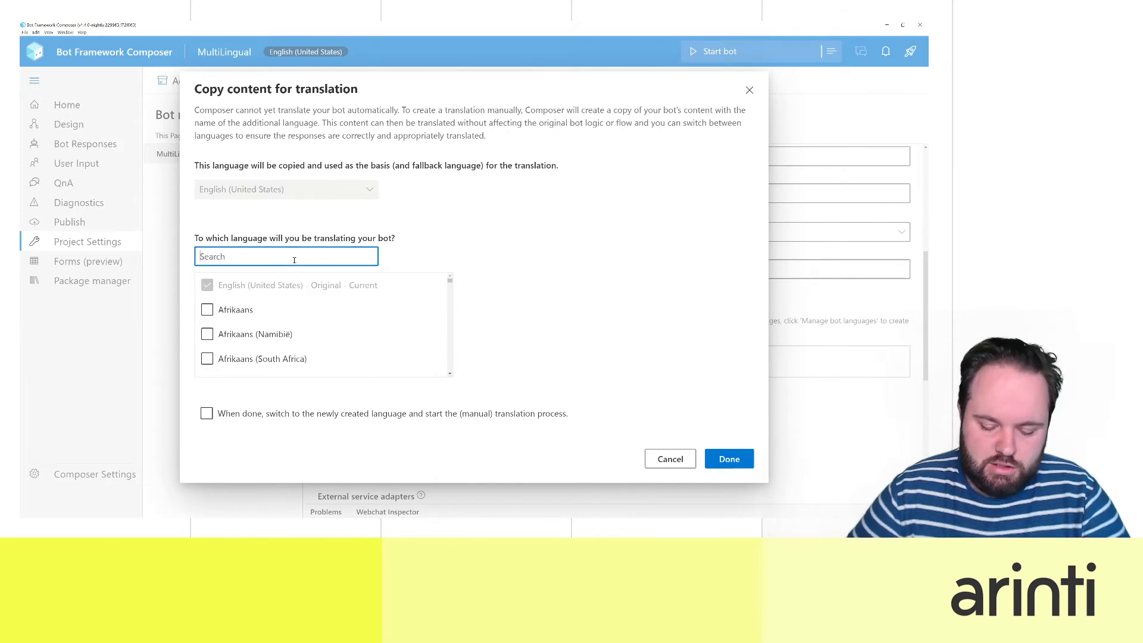
type("fren")
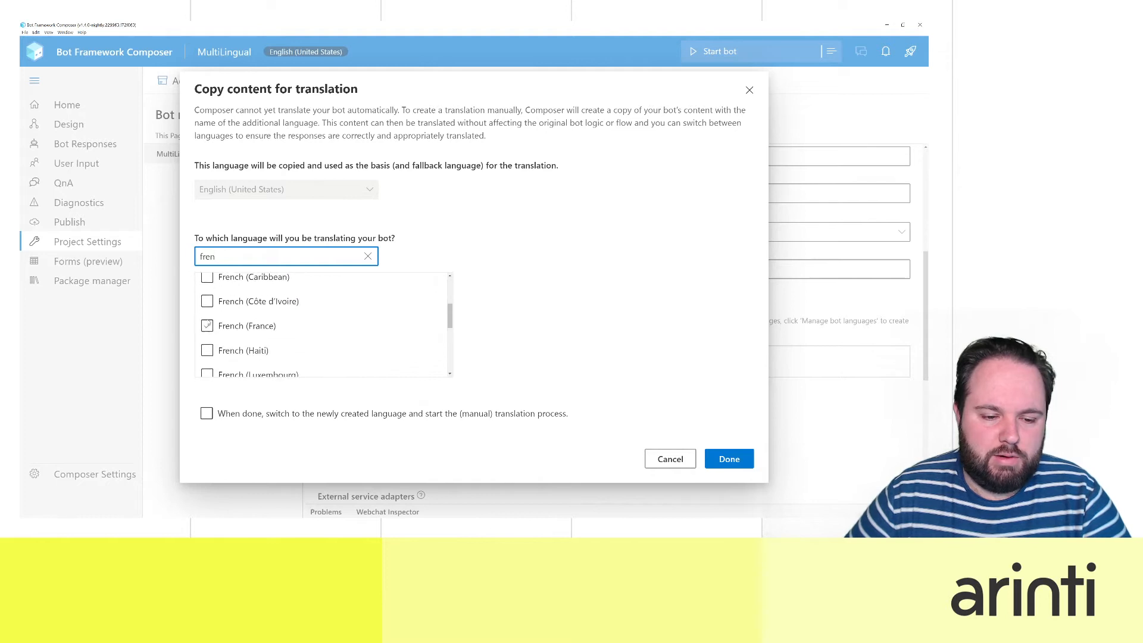
left_click(206, 325)
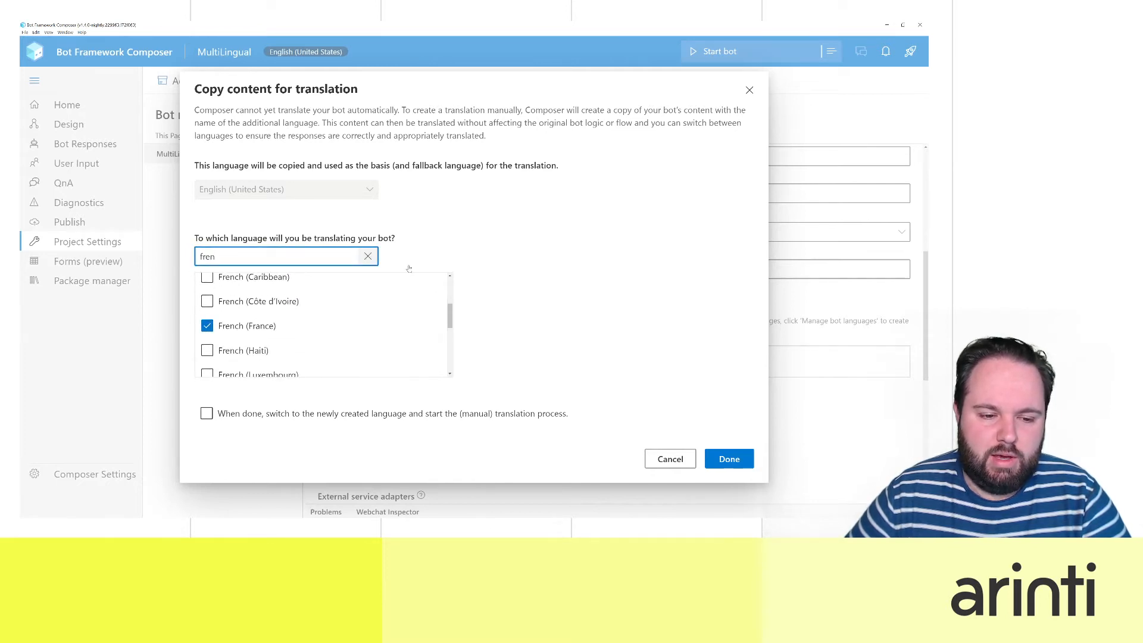
left_click(368, 256)
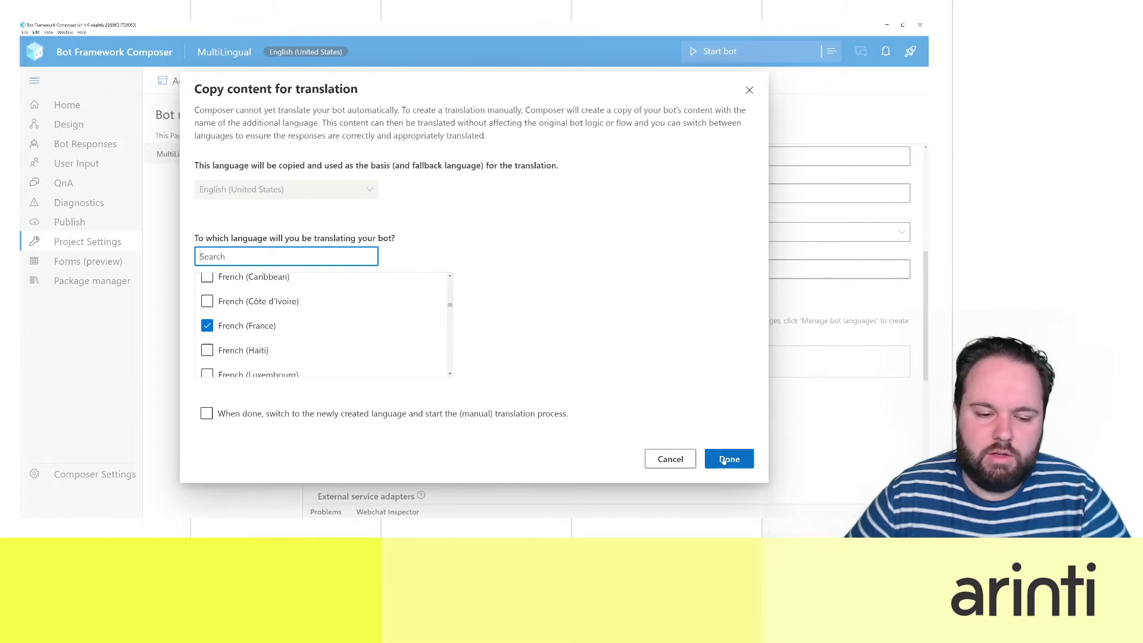
left_click(729, 458)
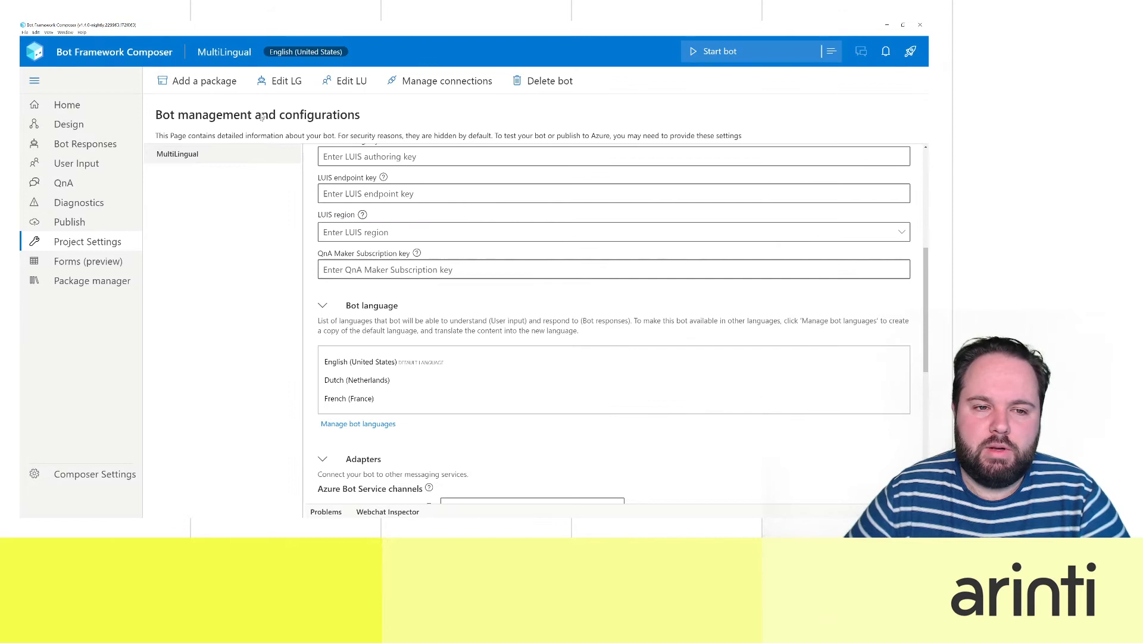
mouse_move(357, 380)
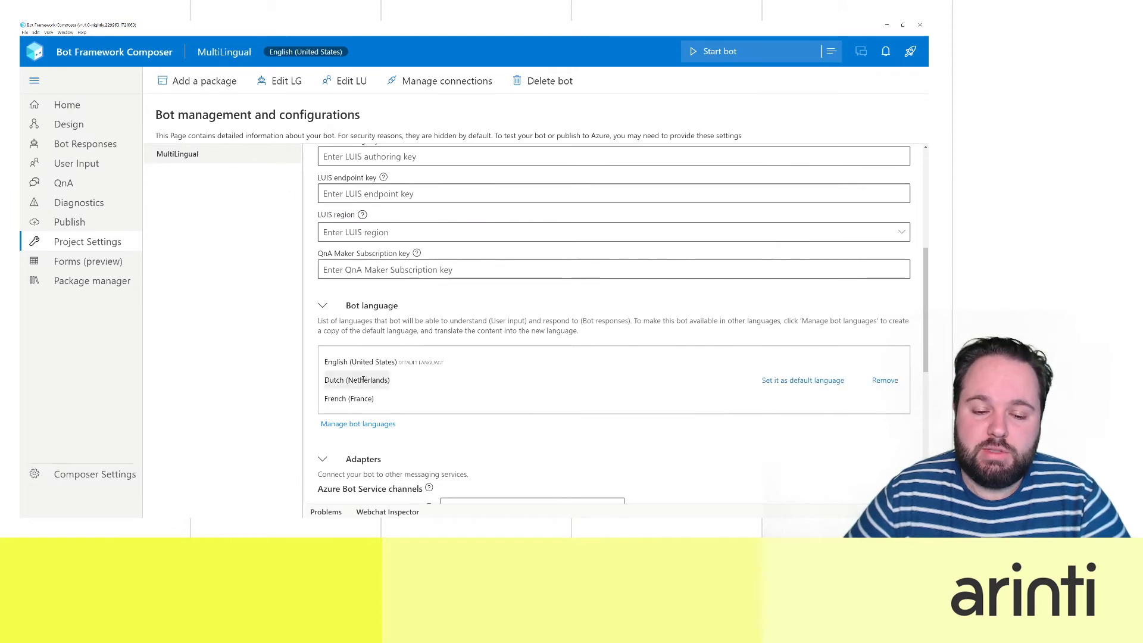
mouse_move(357, 361)
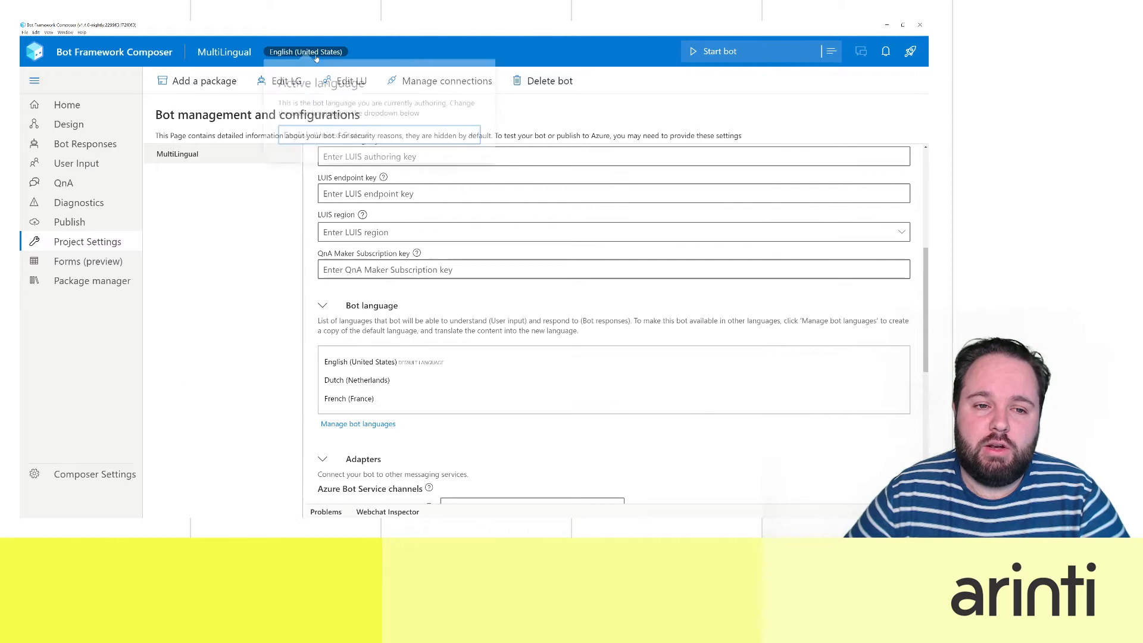
left_click(379, 138)
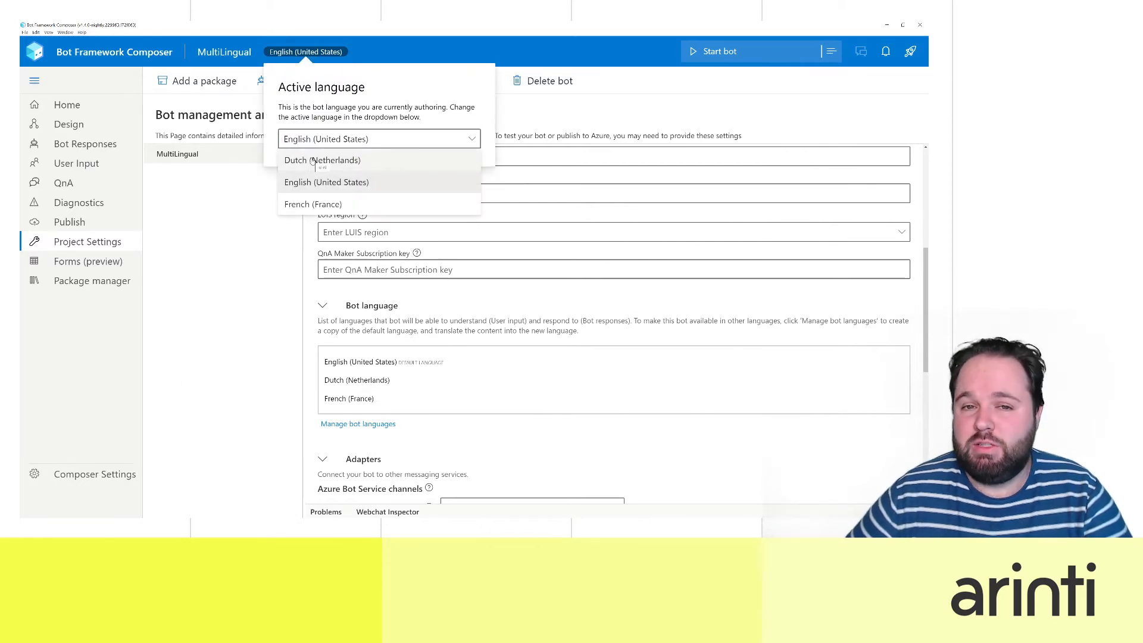
left_click(327, 182)
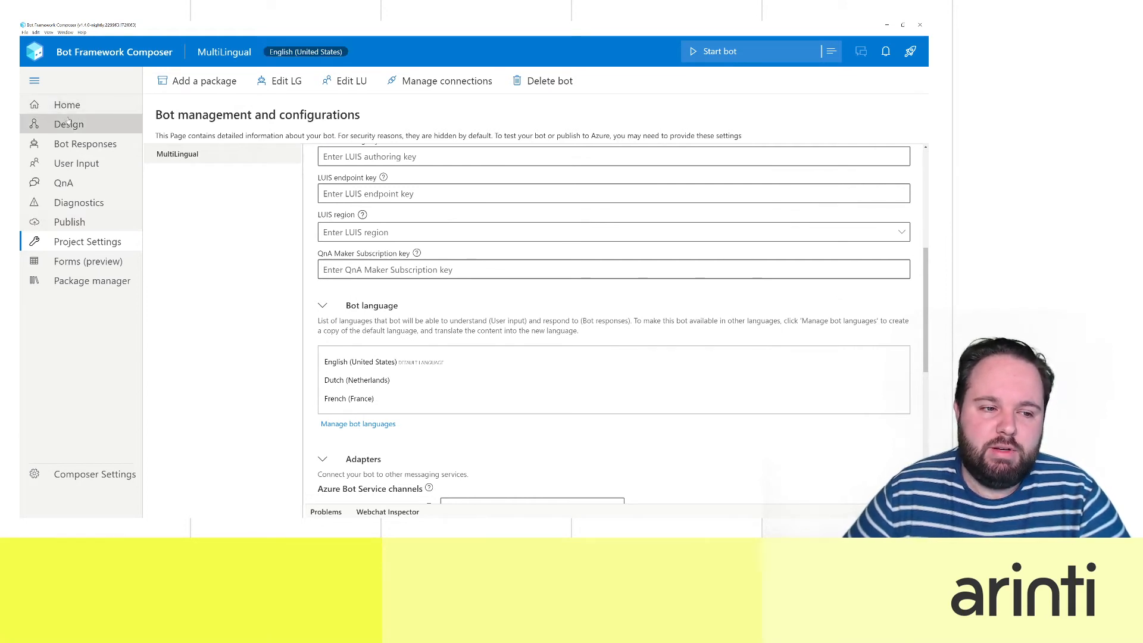
Step: Add a second Send a response 'Hi There, how are you doing' after the welcome, then view Bot Responses
left_click(69, 124)
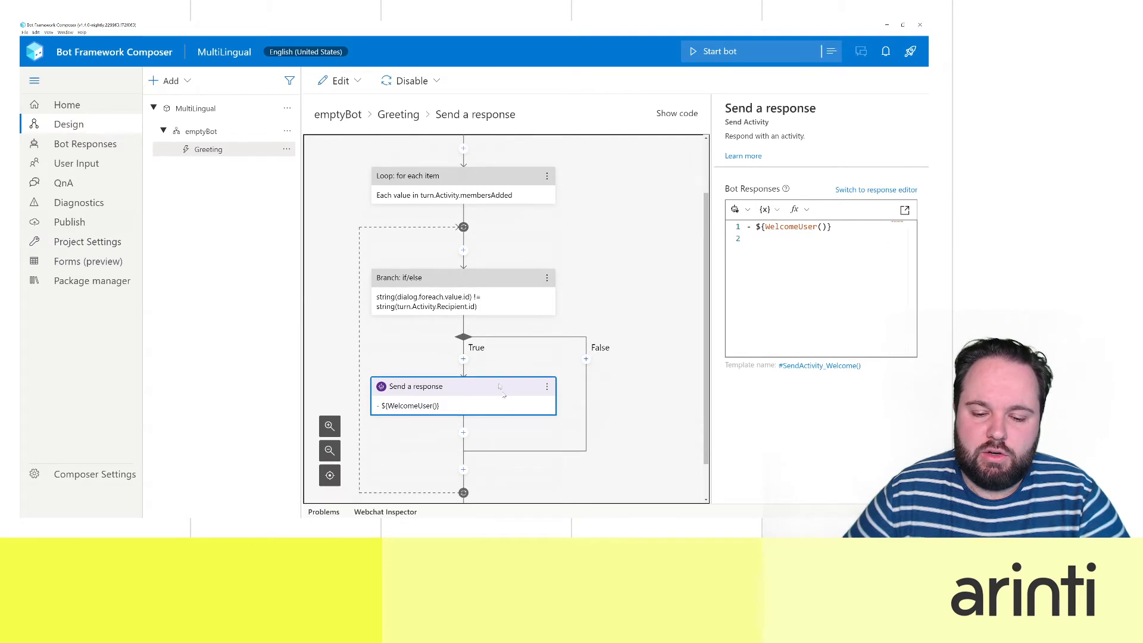
left_click(463, 433)
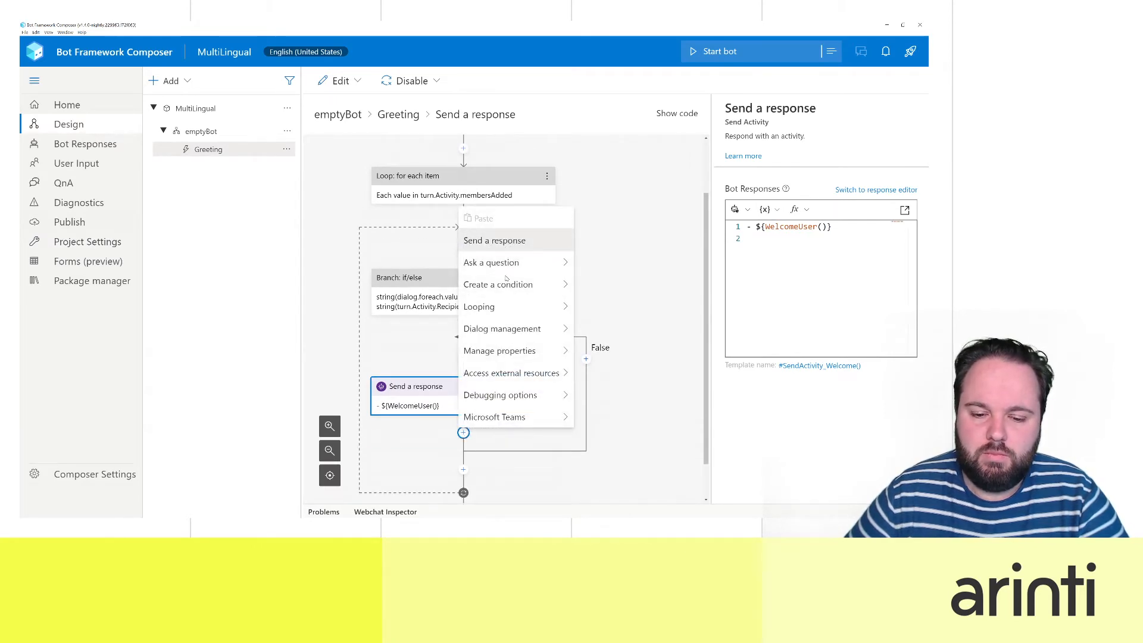
left_click(494, 239)
type("Hi There.")
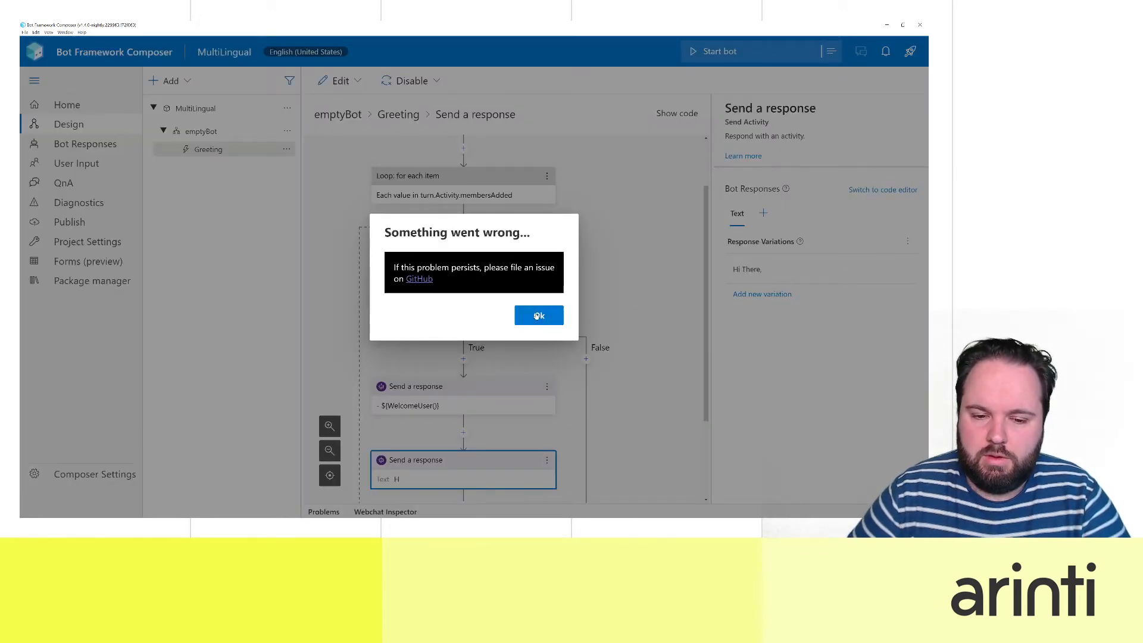
left_click(539, 314)
type(" how are")
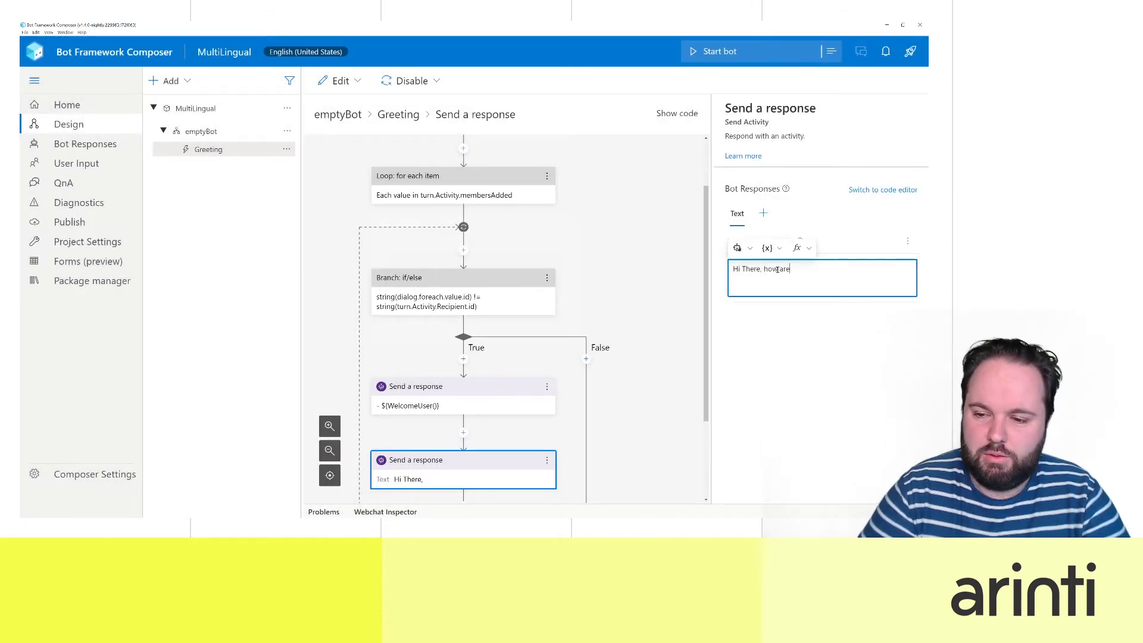
type("you doing")
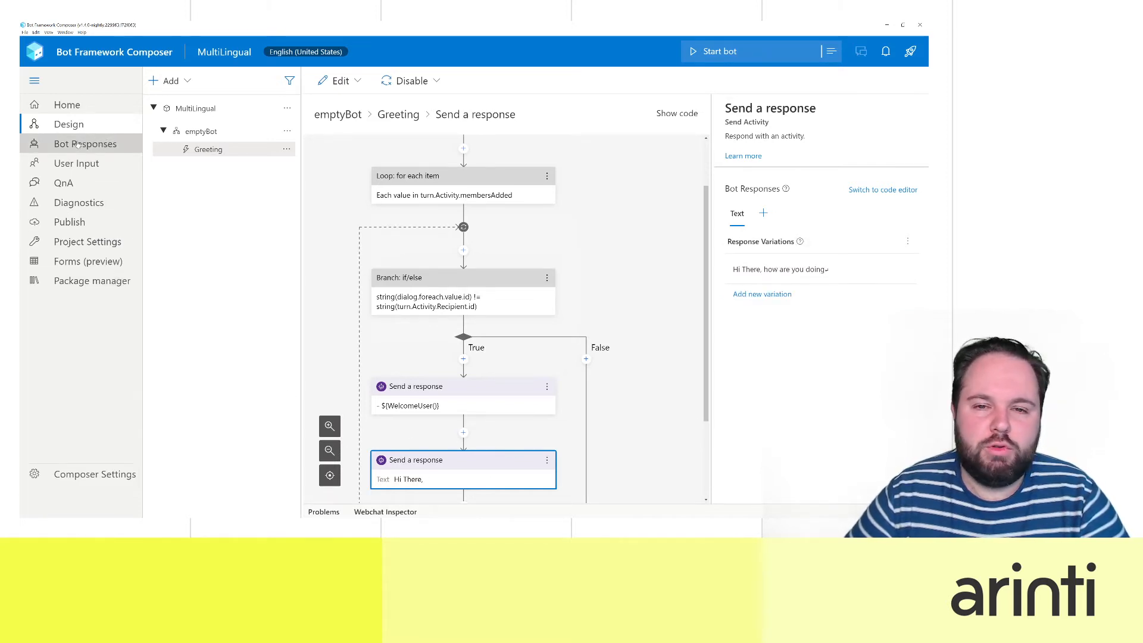
left_click(86, 144)
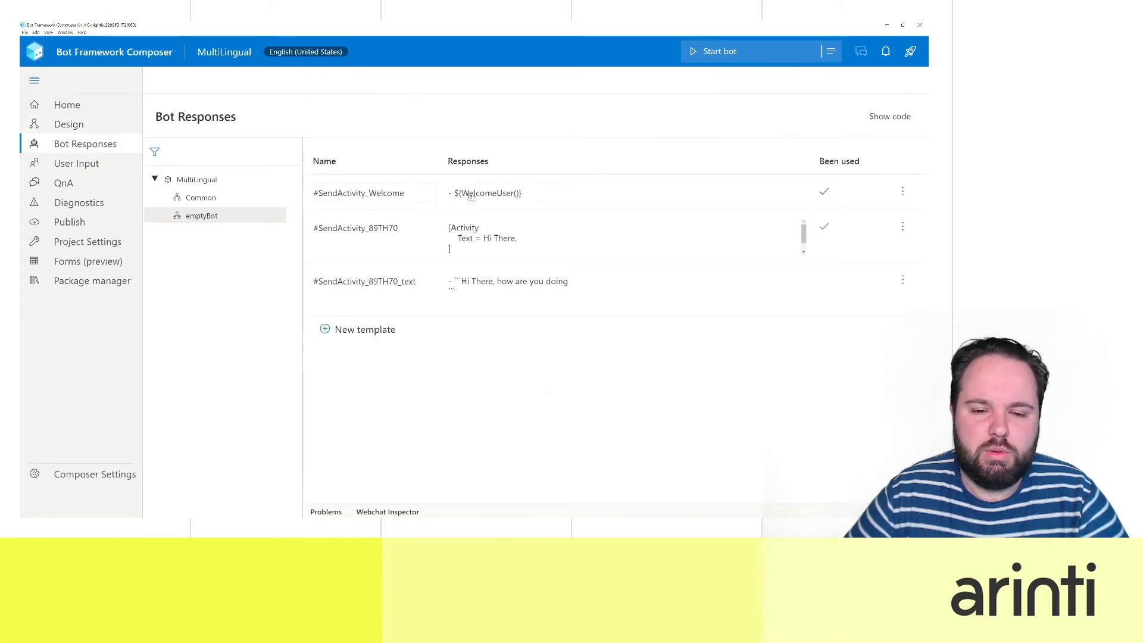
Step: Delete the leftover Hi There activity template #SendActivity_89TH70
left_click(508, 281)
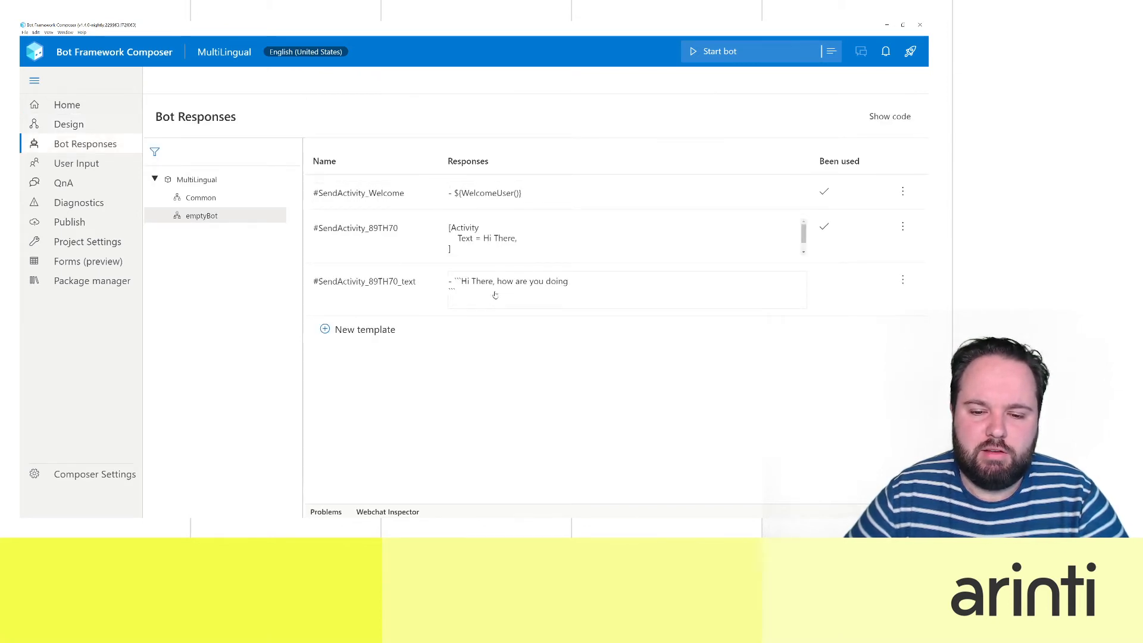
left_click(495, 193)
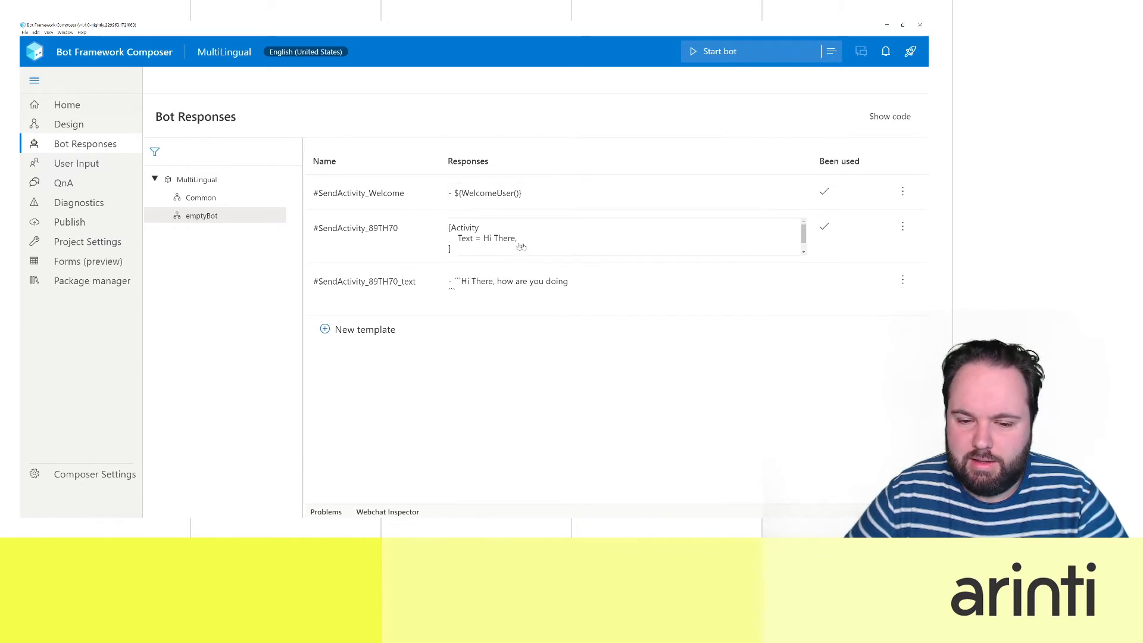
left_click(902, 227)
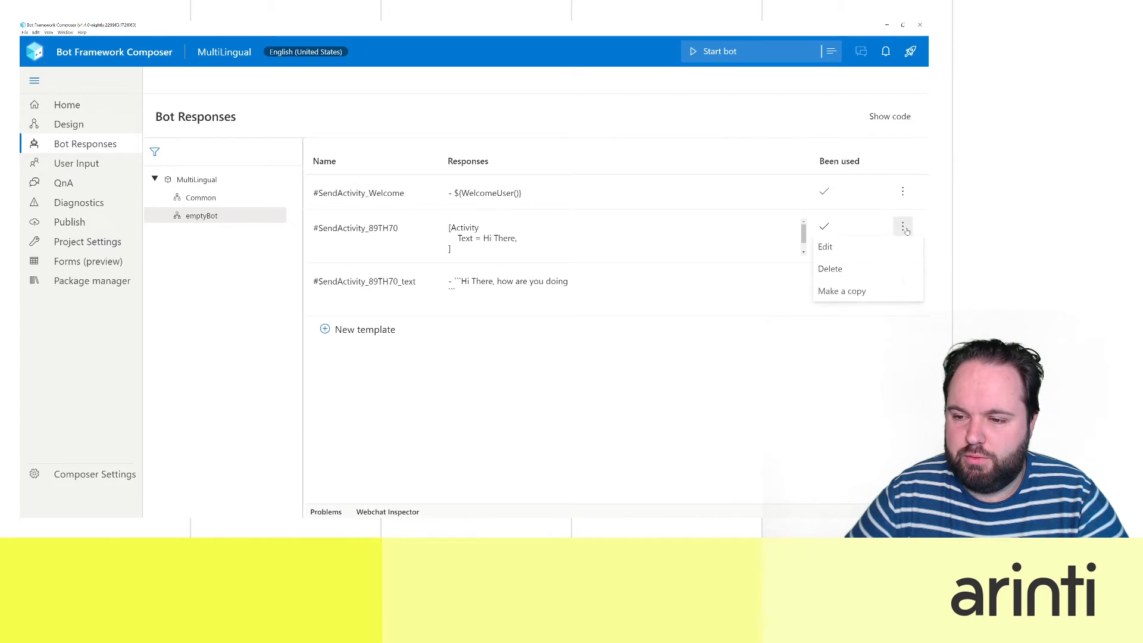
left_click(824, 246)
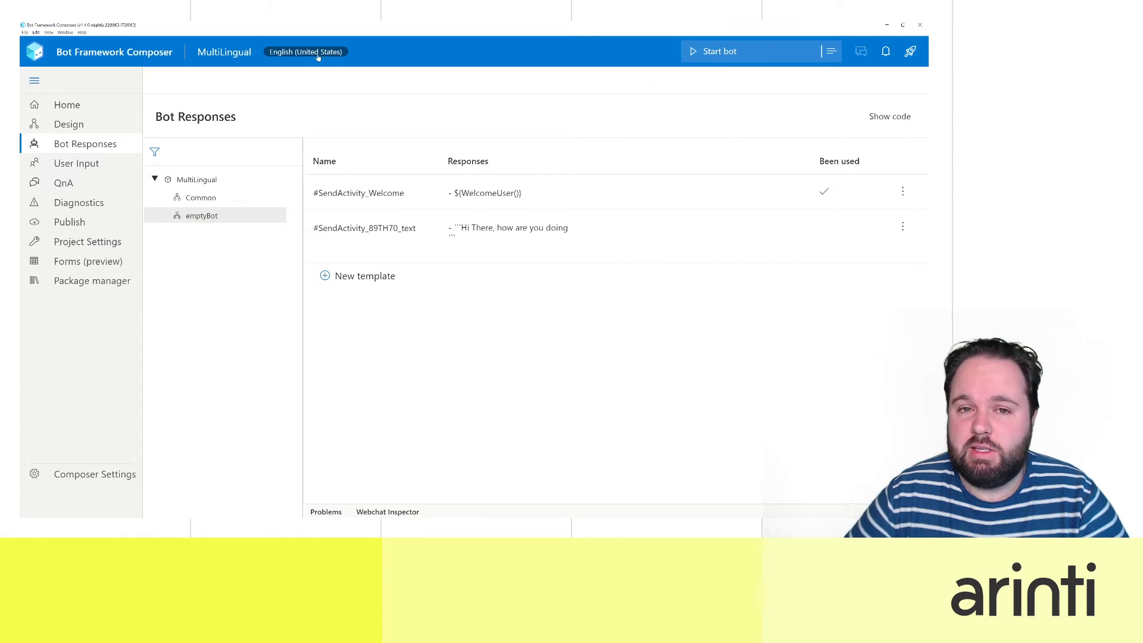
Step: Switch authoring to Dutch (Netherlands) and set the how-are-you response to 'Hallo, hoe gaat het met u?'
left_click(306, 51)
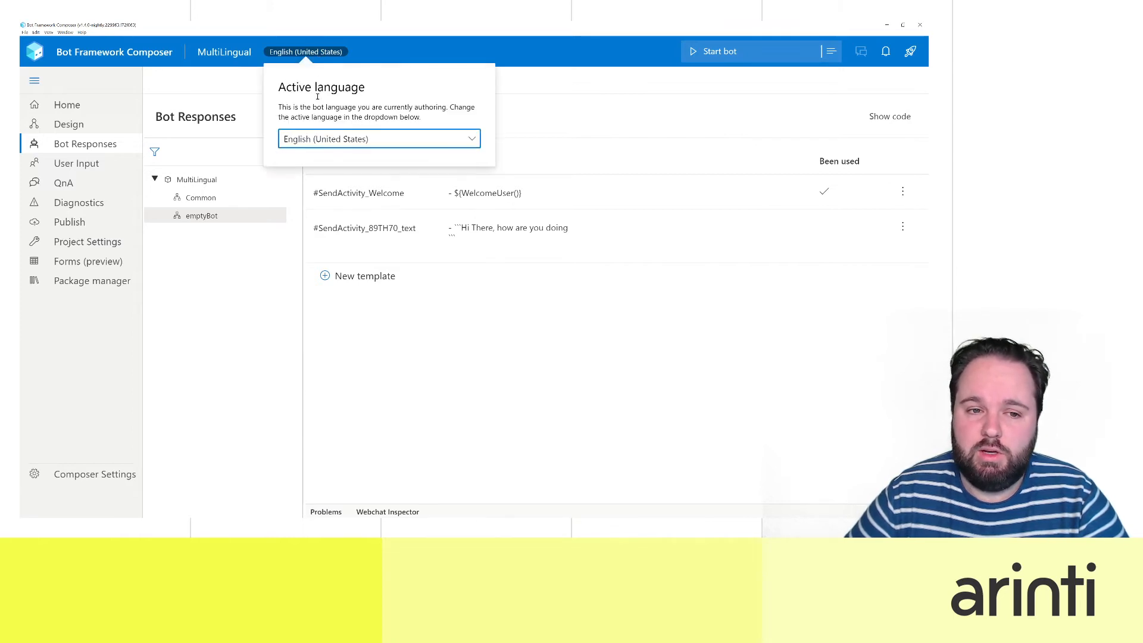
left_click(379, 138)
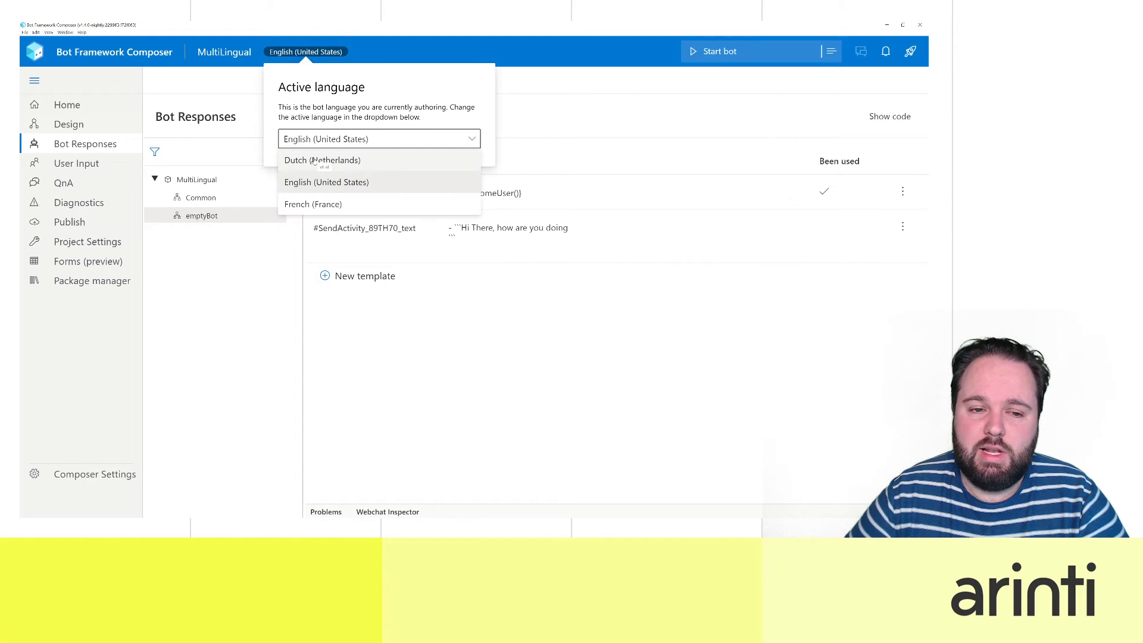
left_click(322, 159)
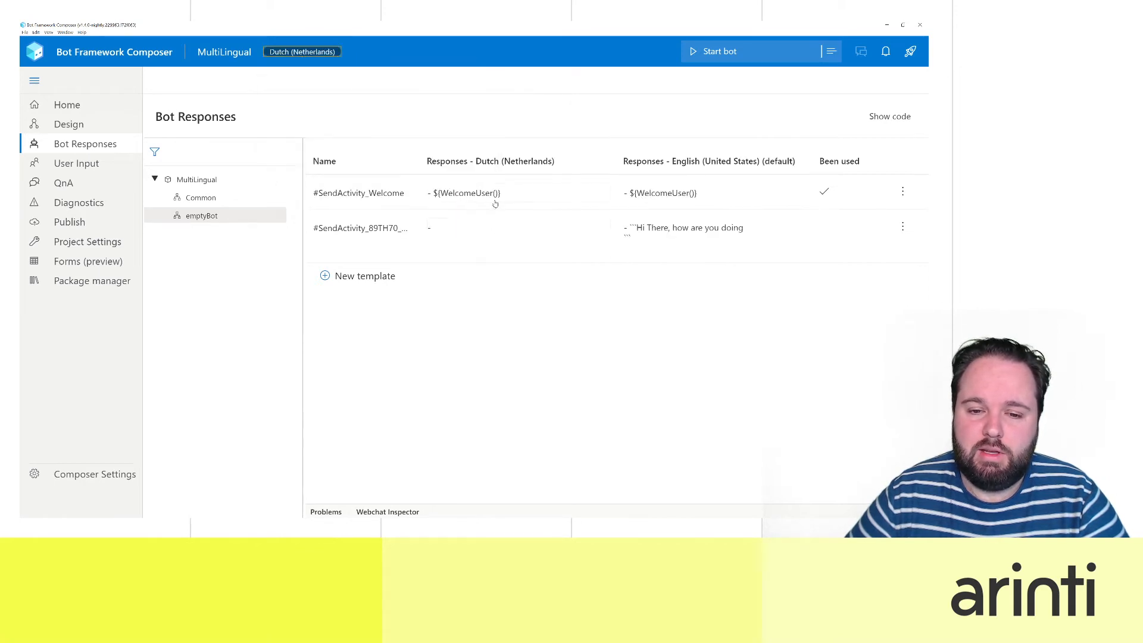
left_click(466, 227)
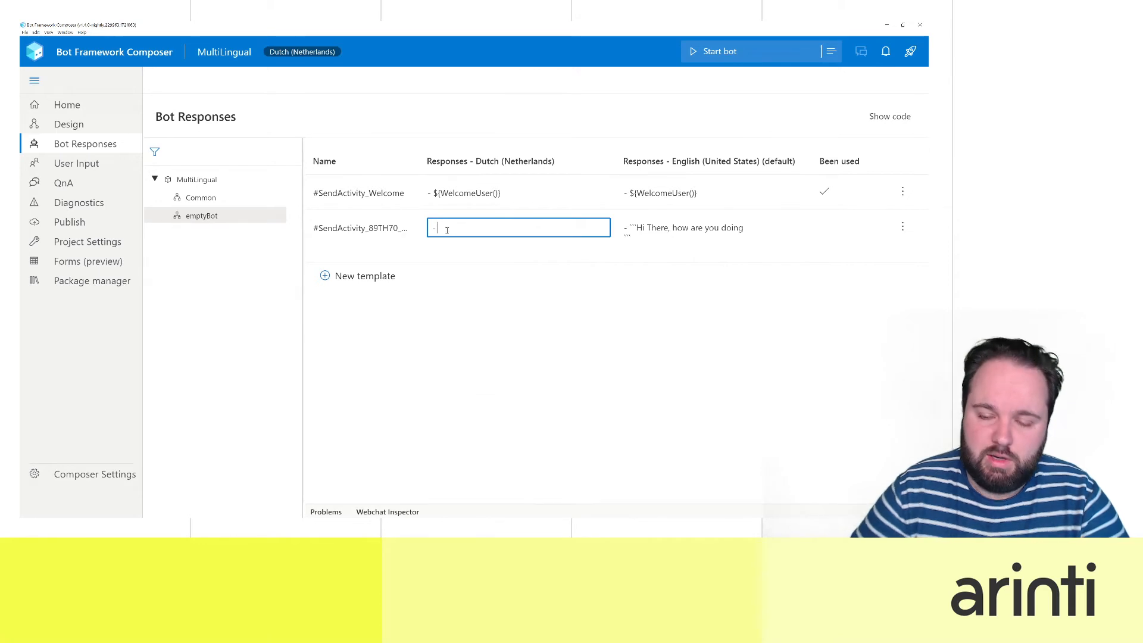
type("Hallo, g")
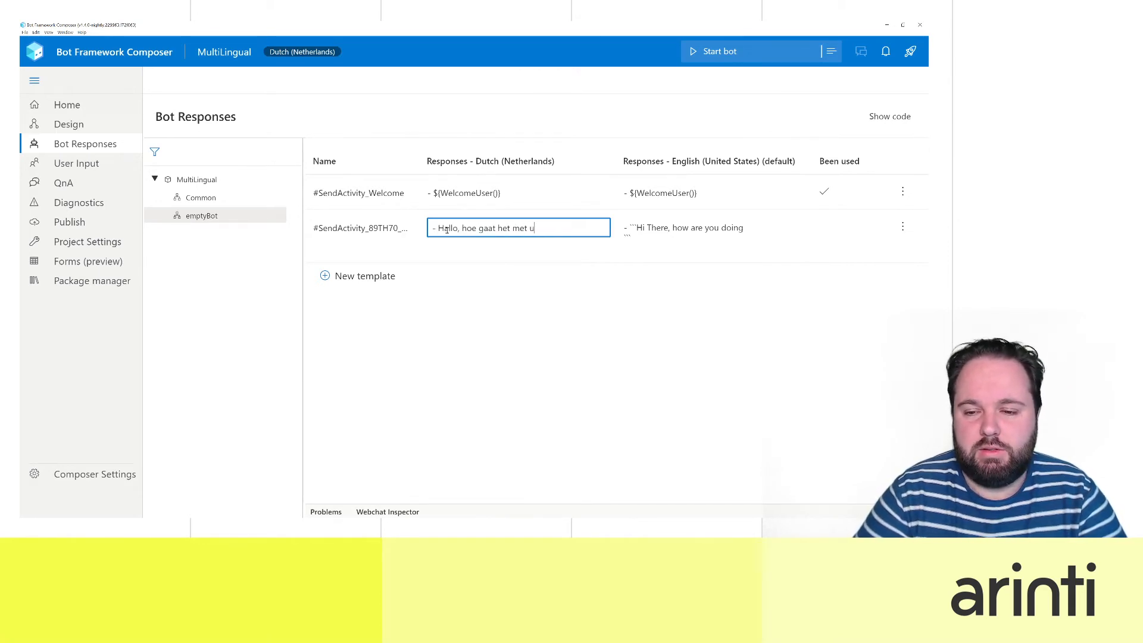
type("?")
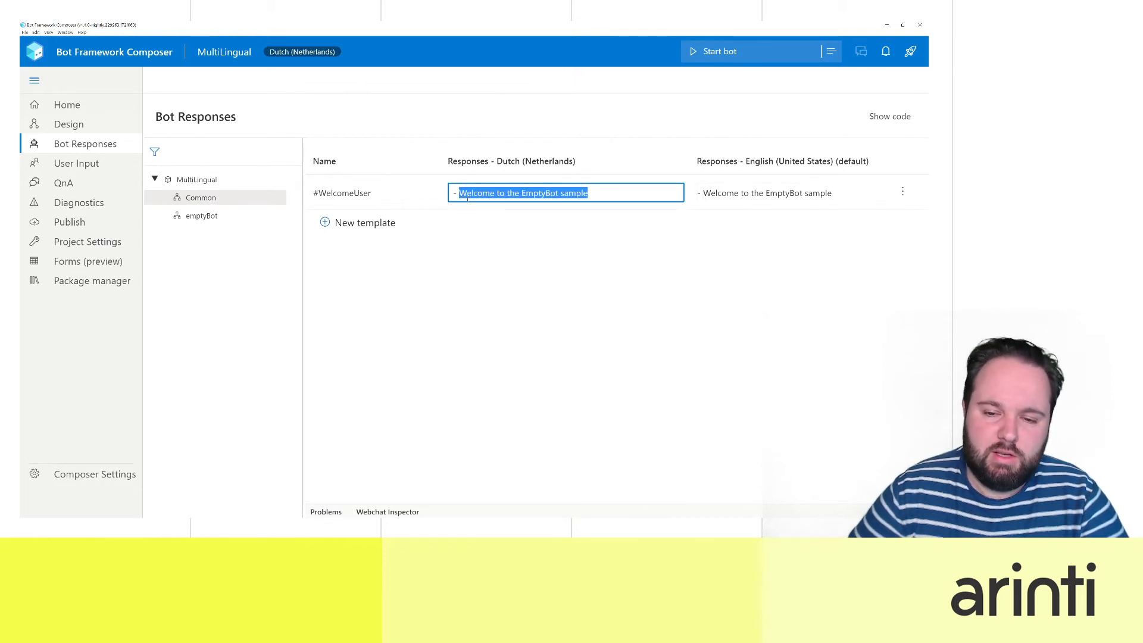
Step: Set the Dutch WelcomeUser response to 'Welkom bij de LegeBot voorbeeld'
type("Welkom bij de")
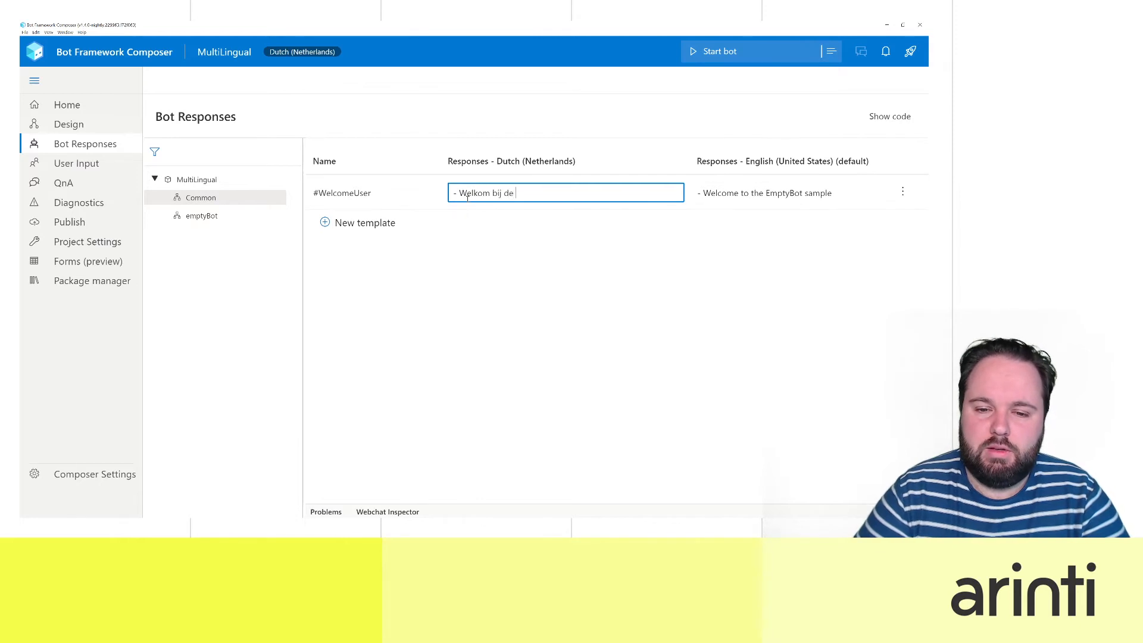
type("LegeBot voorbeeld")
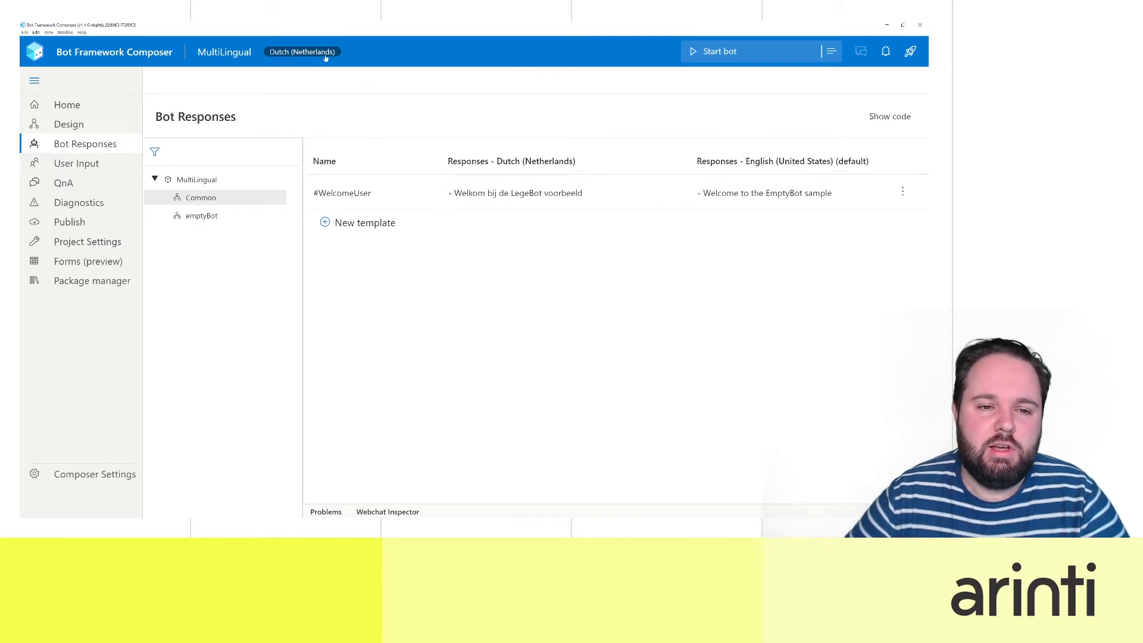
left_click(301, 51)
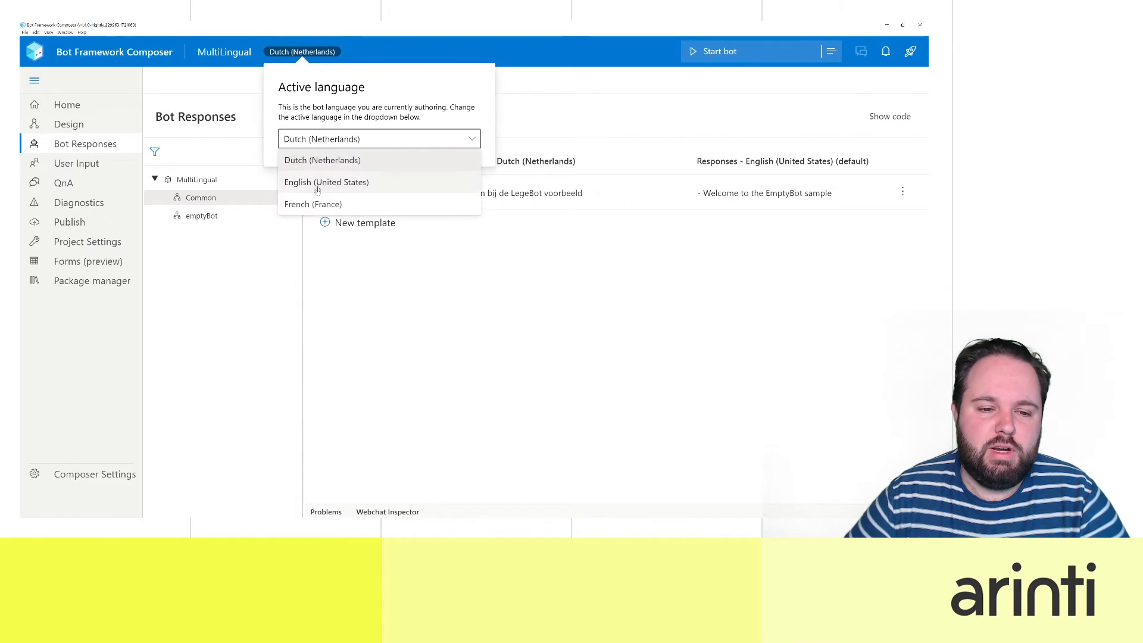
Step: Switch authoring to French (France) and give WelcomeUser the welcome 'Bievenue a la chatbot'
left_click(311, 203)
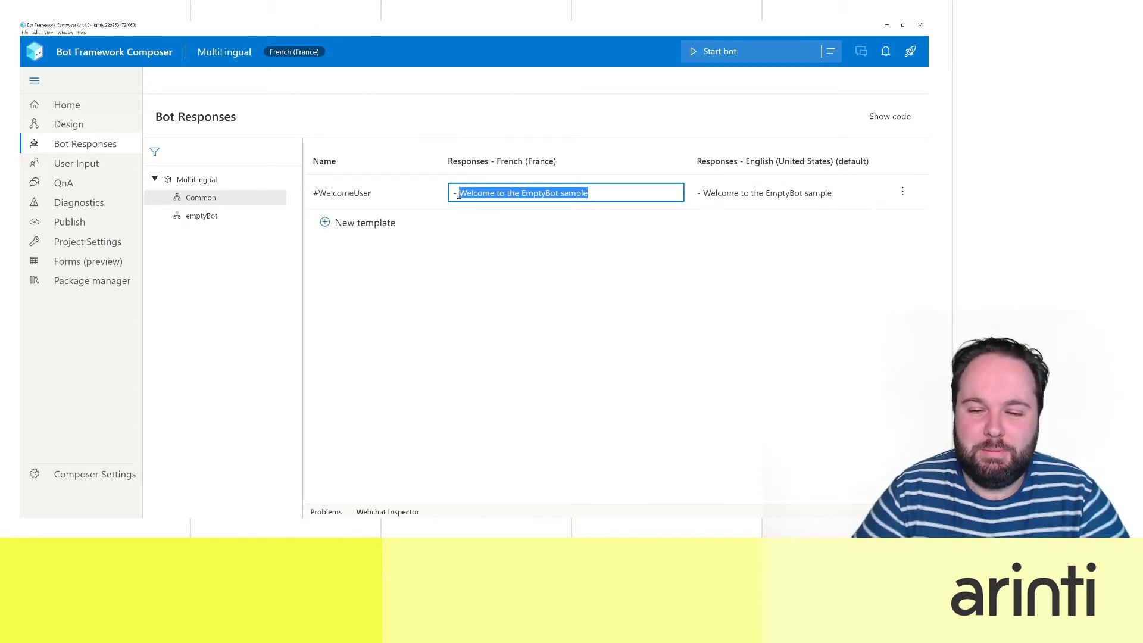
type("Bievenue")
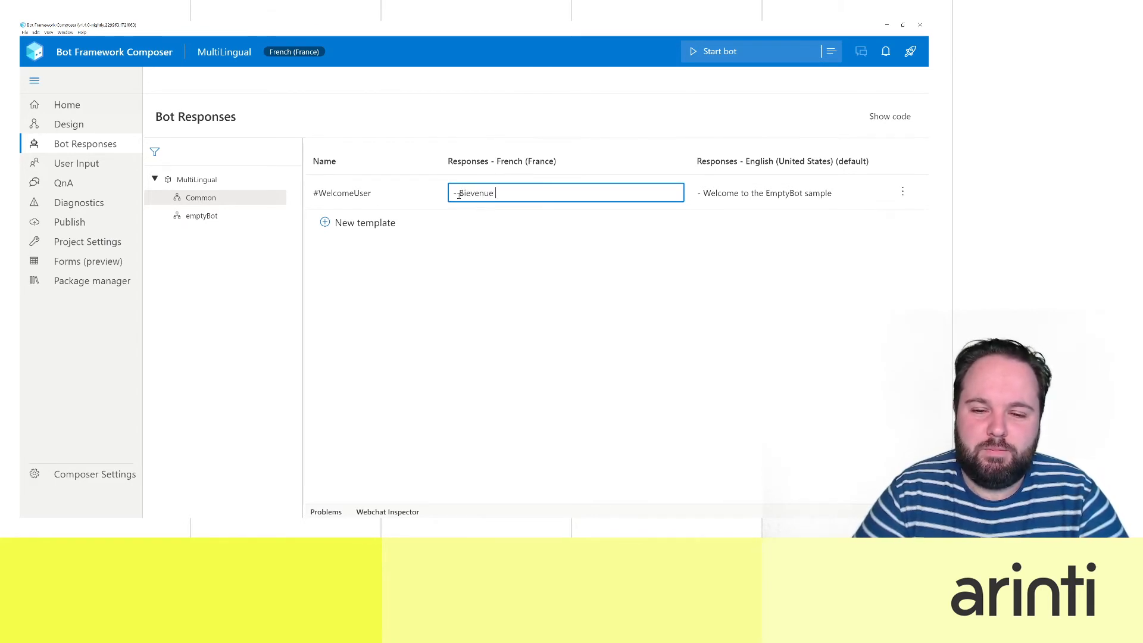
type("a la chatbot")
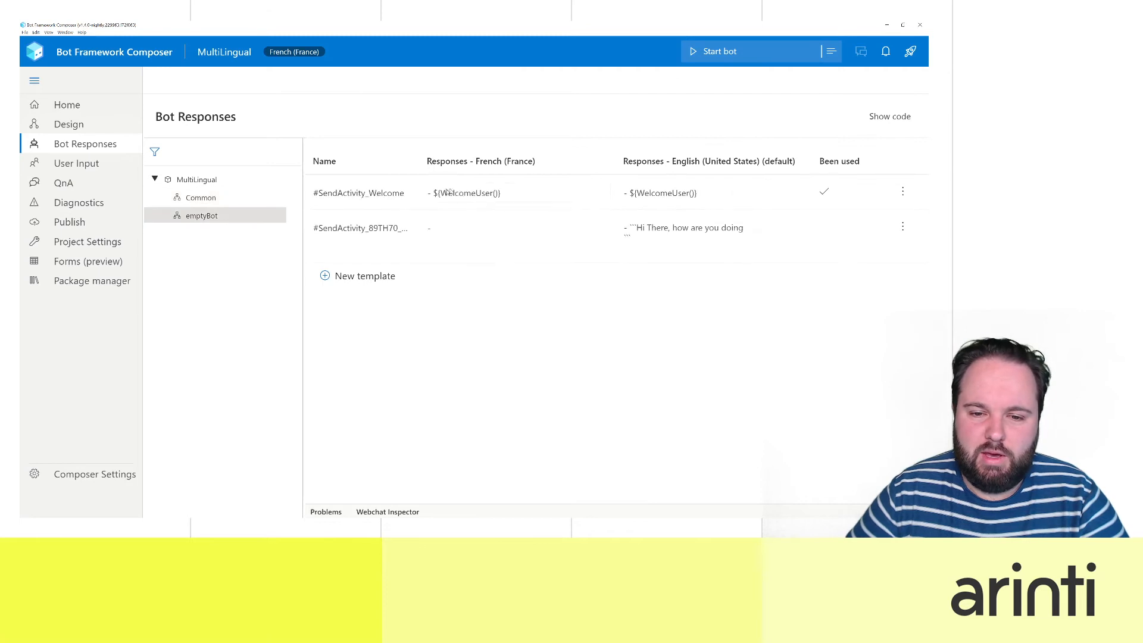
Step: Enter the French how-are-you response 'Bonjour, Common cava?' for SendActivity_89TH70
left_click(518, 227)
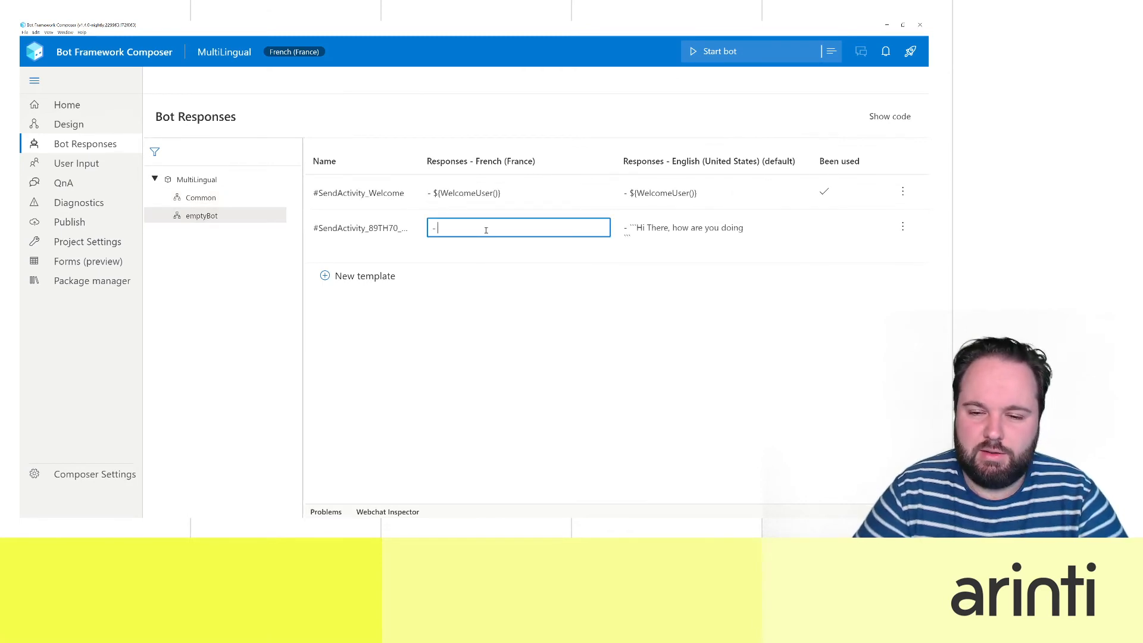
type("Bonjour, Common cava?")
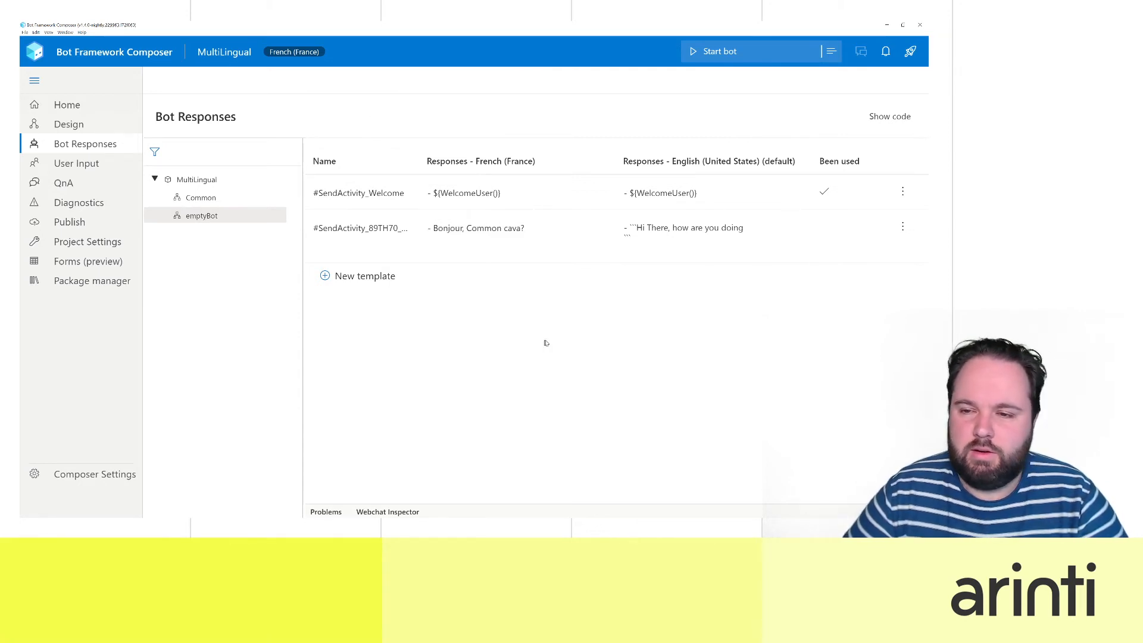
mouse_move(538, 345)
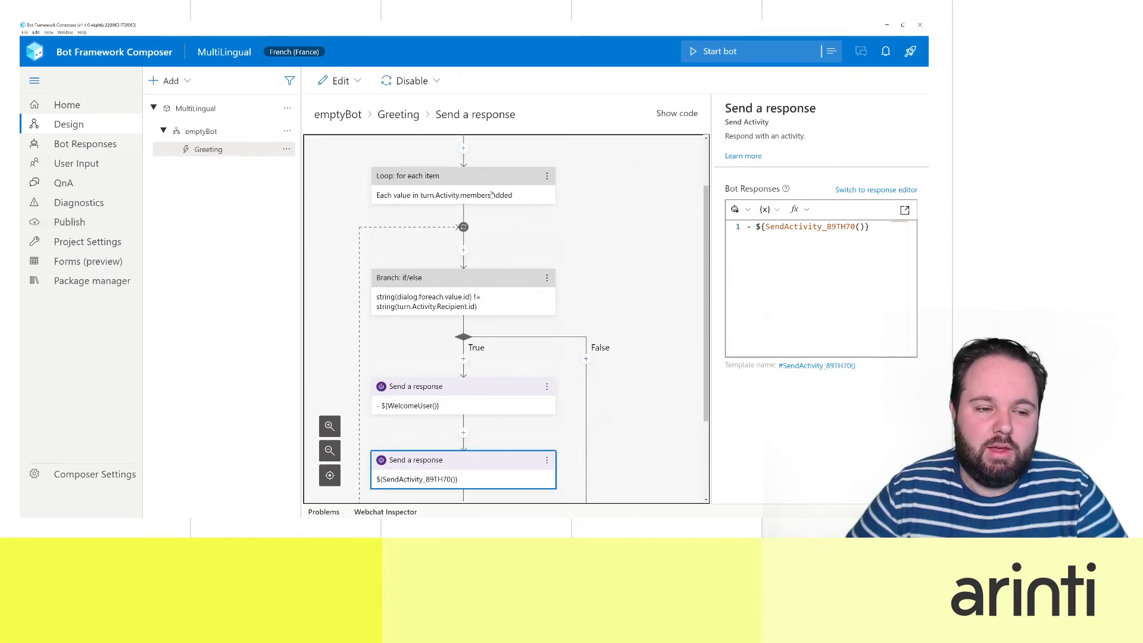
Step: Start the MultiLingual bot locally and choose Test in Emulator from the runtime manager
left_click(718, 52)
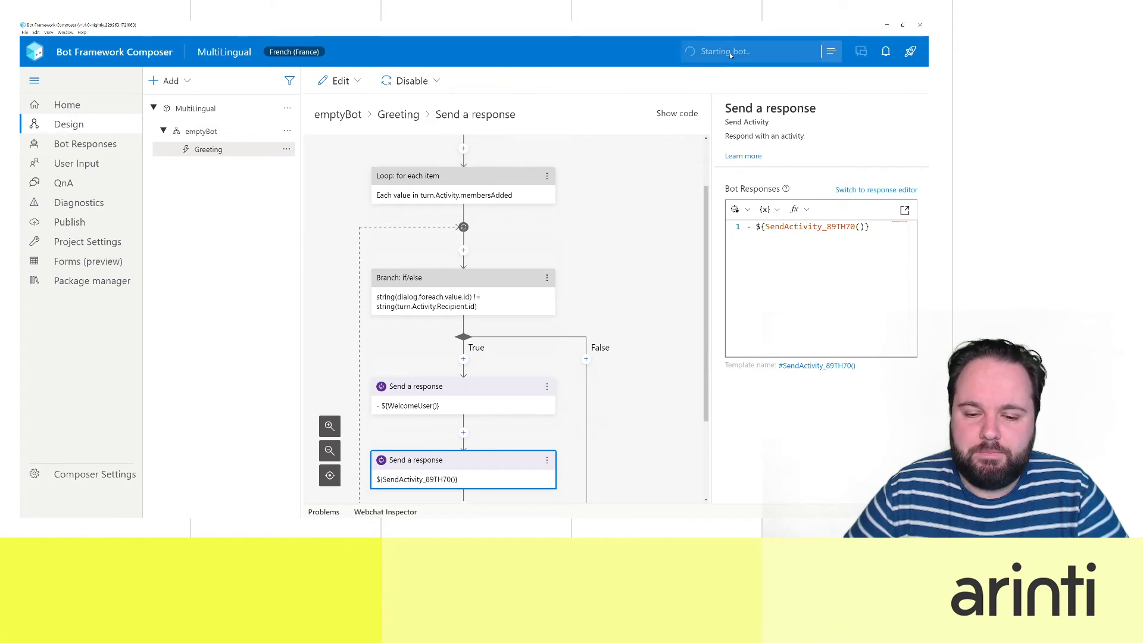
left_click(829, 51)
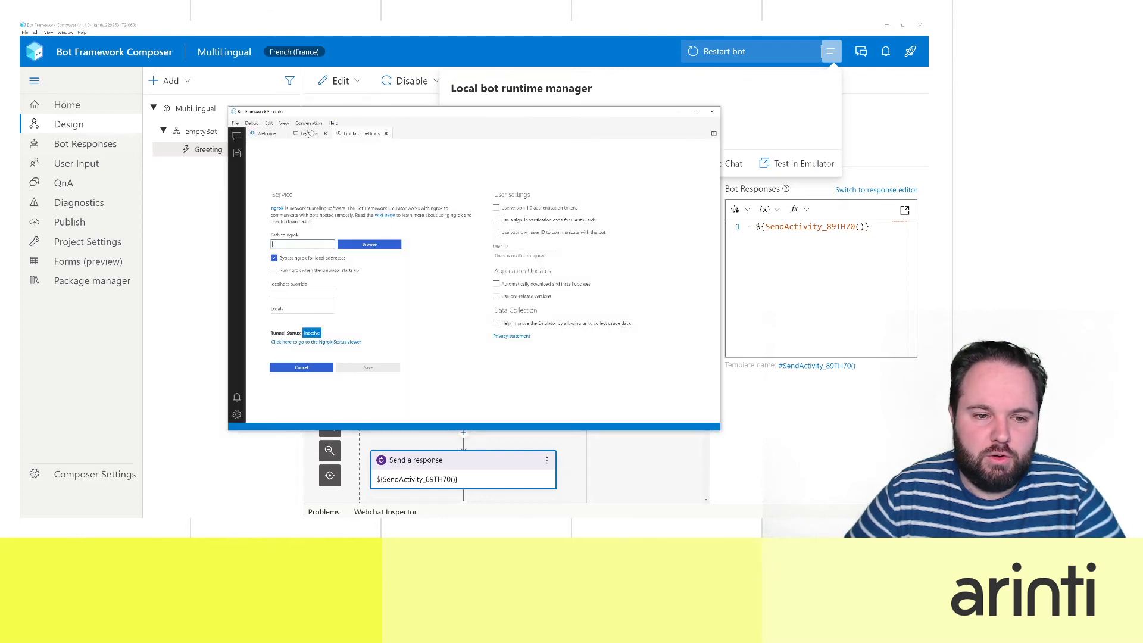
left_click(308, 133)
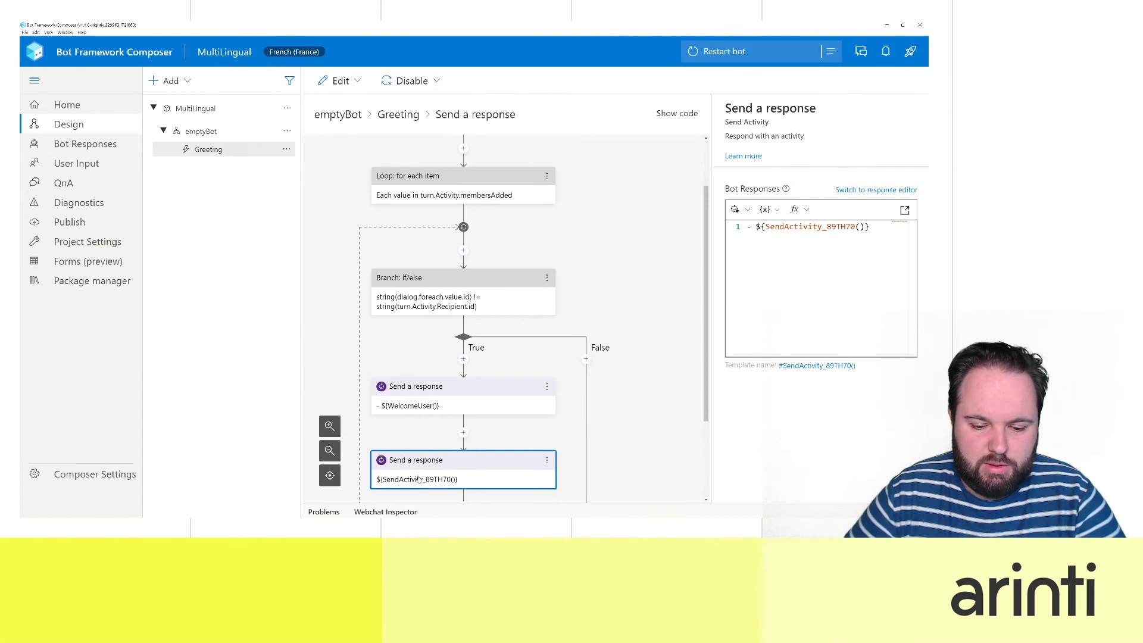
Step: Check the response templates, restart the bot with the updates and reopen the runtime manager for the emulator
left_click(813, 226)
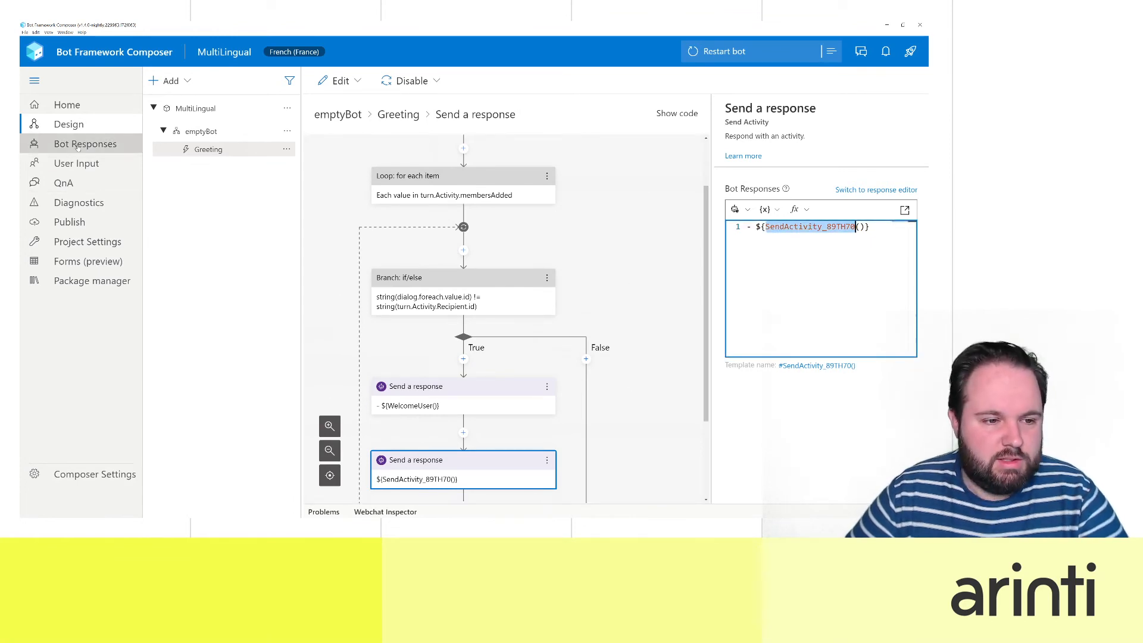
left_click(86, 144)
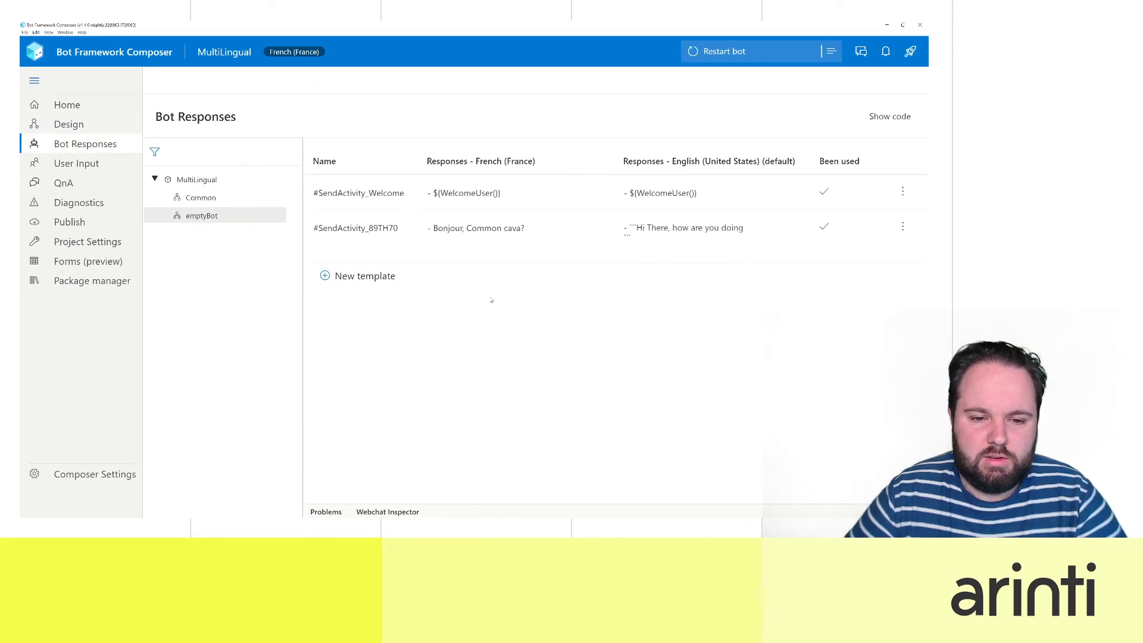
left_click(686, 227)
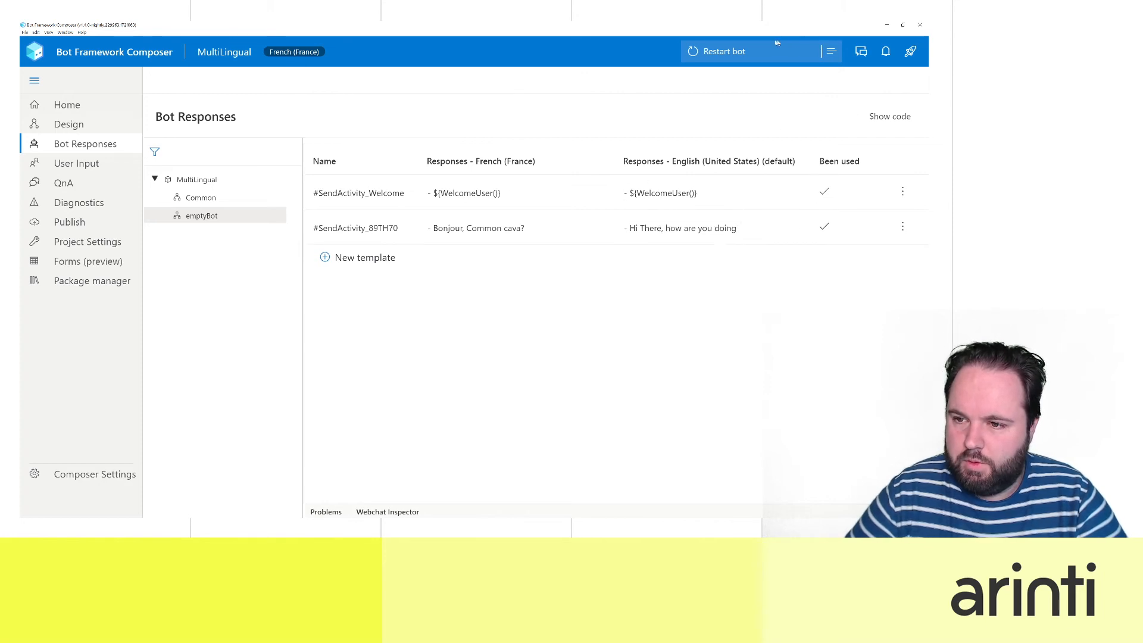
left_click(722, 50)
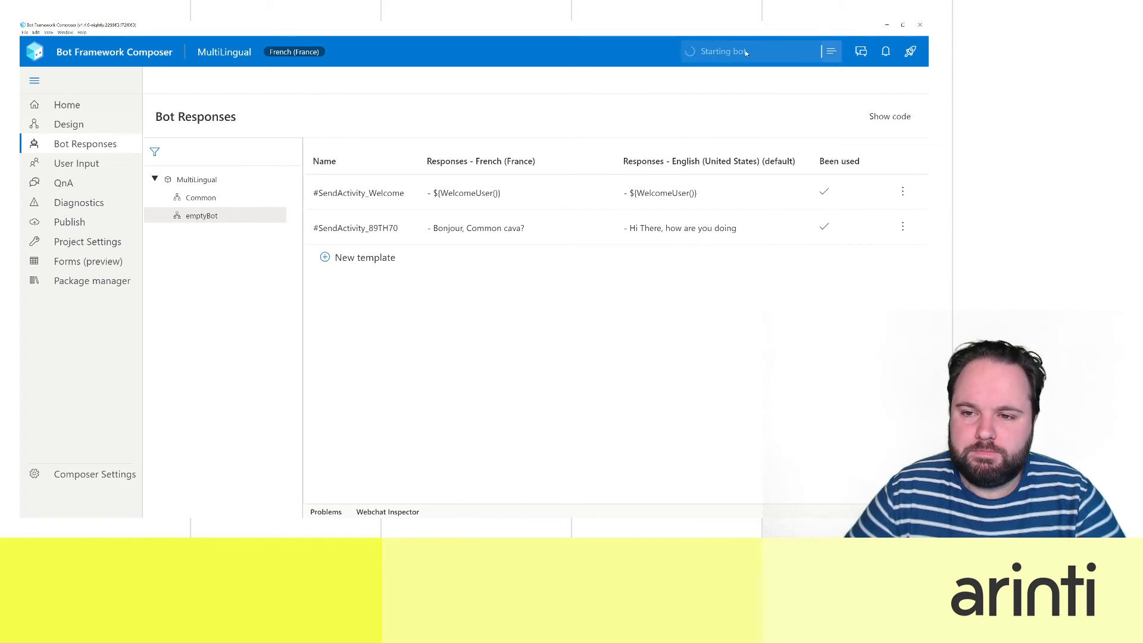
left_click(830, 51)
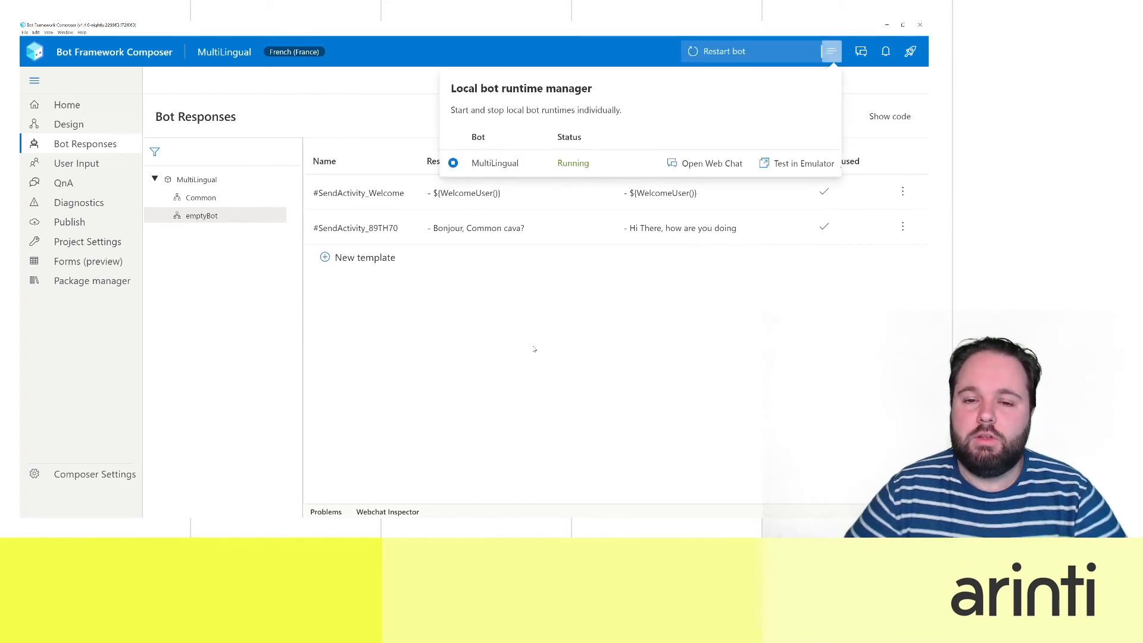
mouse_move(700, 104)
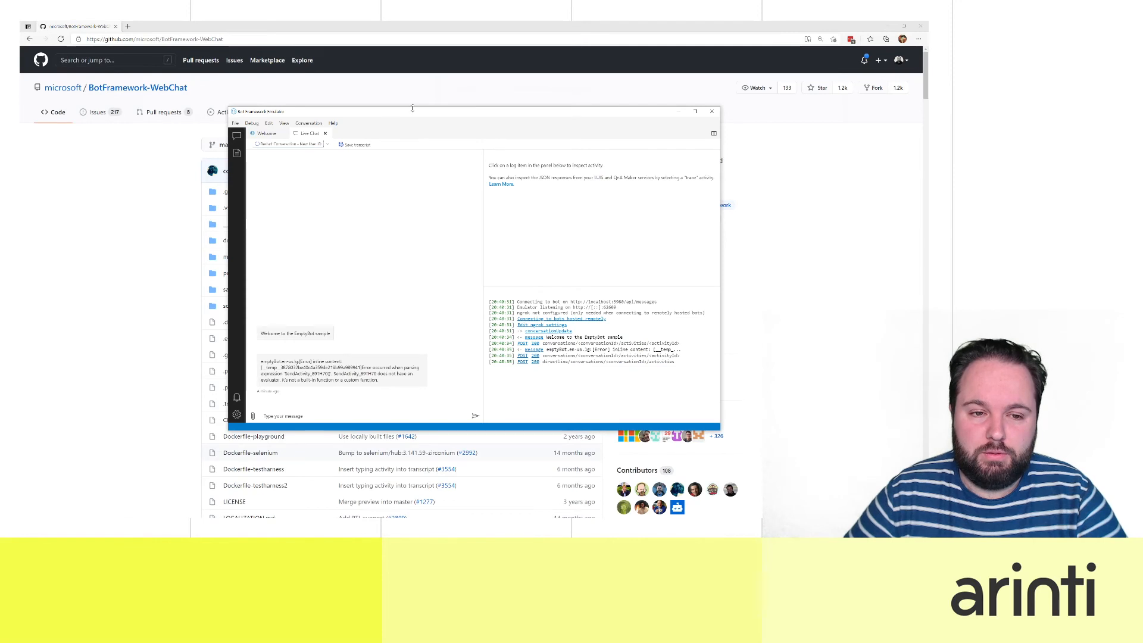
Step: Maximise the Emulator window to view the bot's English greeting in Live Chat
left_click(695, 111)
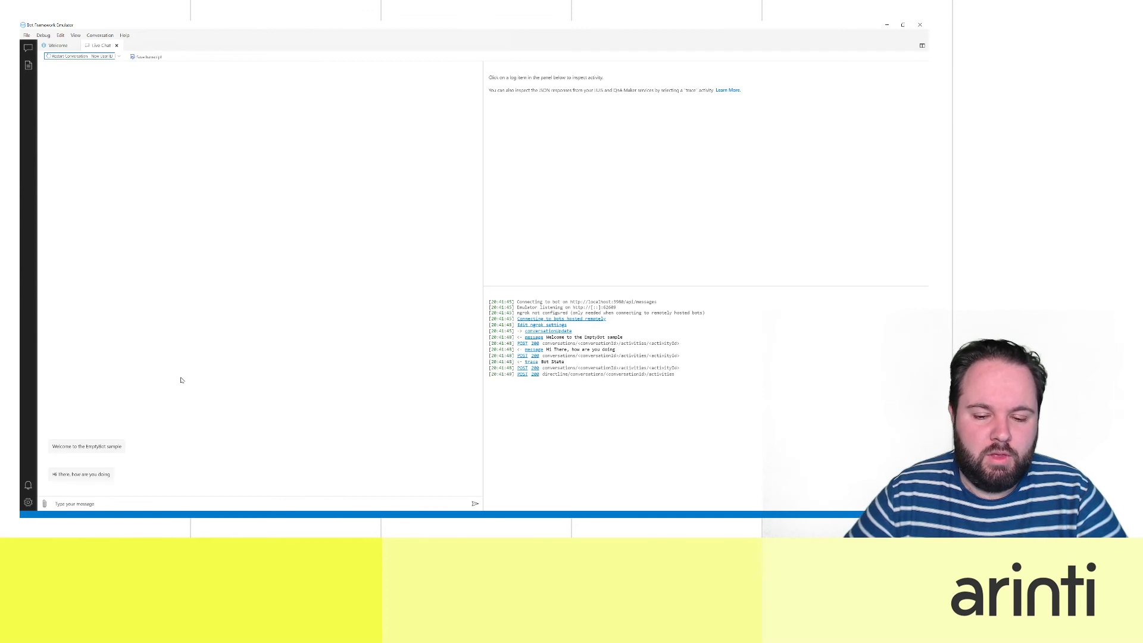
mouse_move(110, 449)
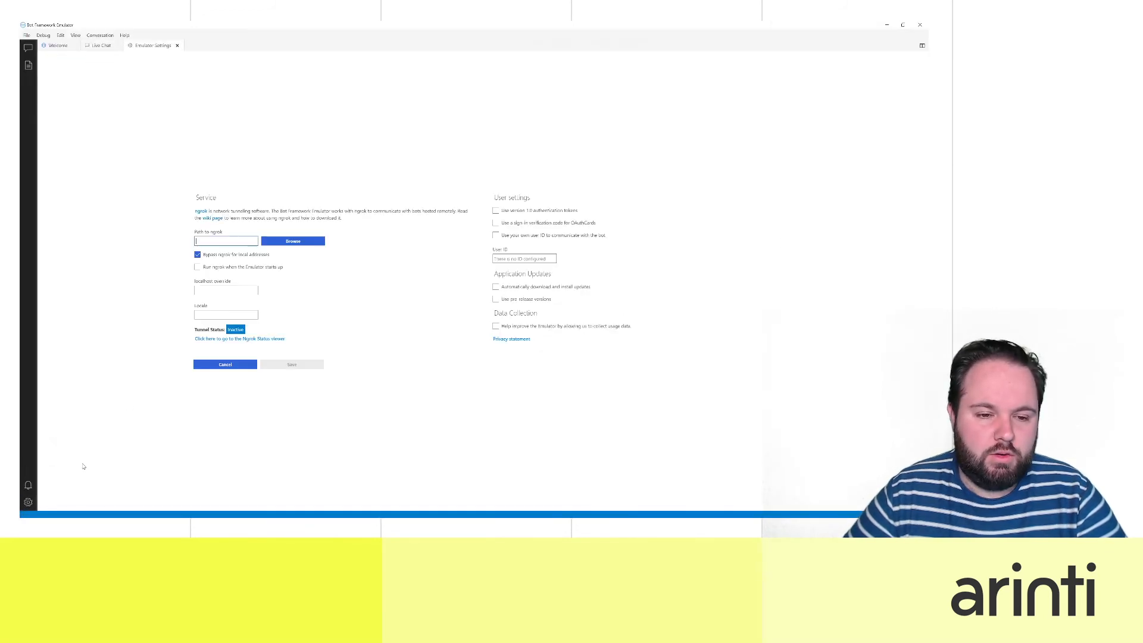
Step: Set the Emulator locale to Dutch, save it, and return to Live Chat
left_click(225, 314)
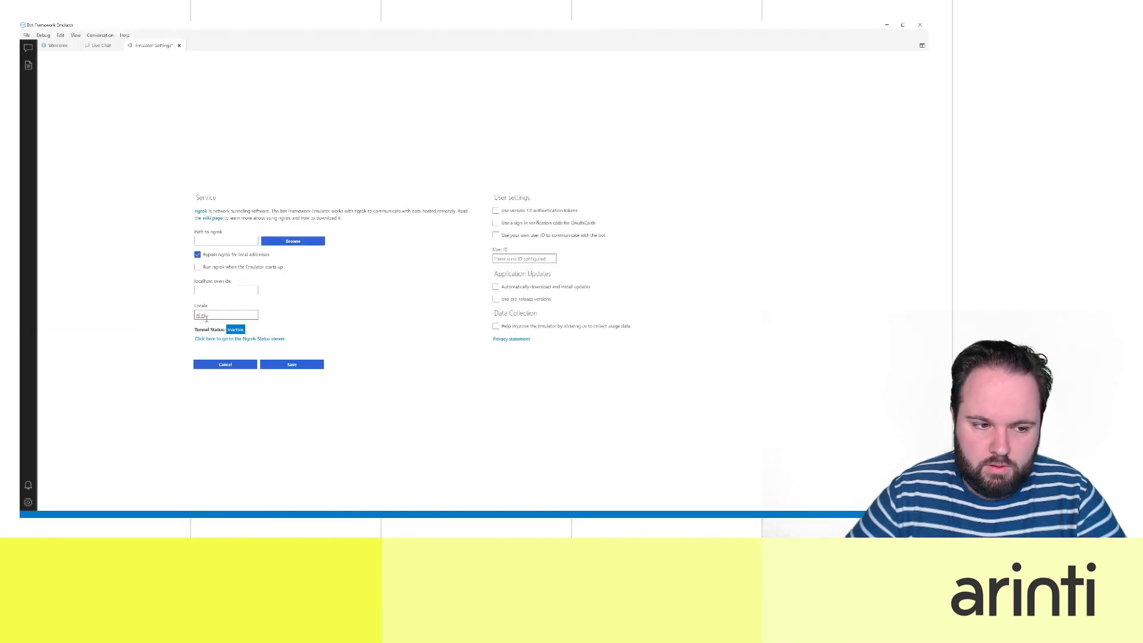
left_click(290, 364)
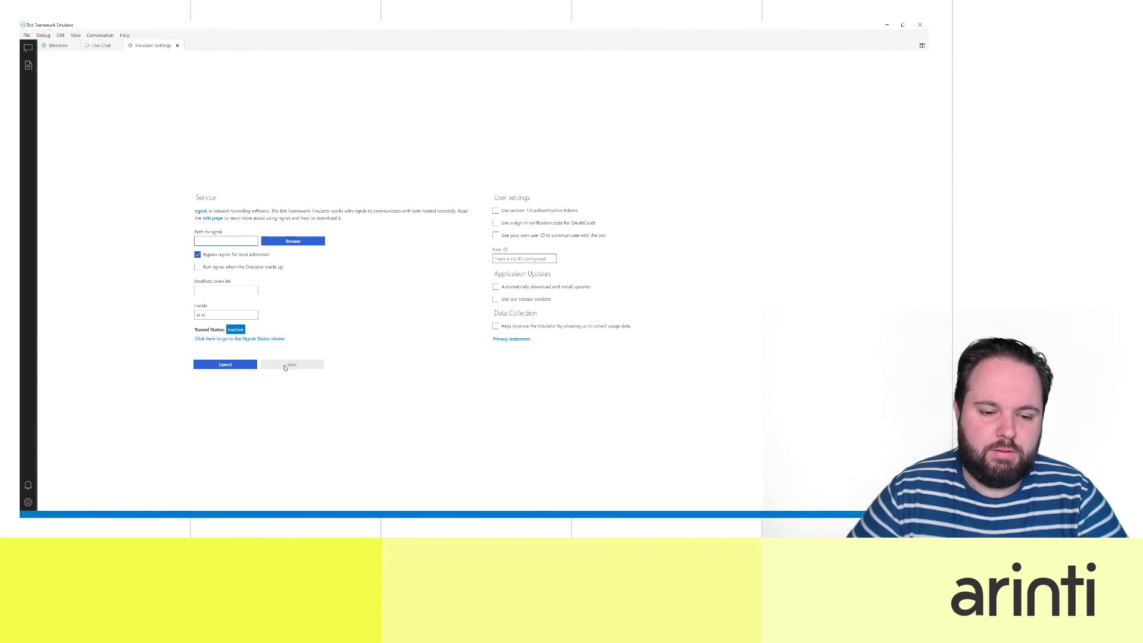
left_click(226, 241)
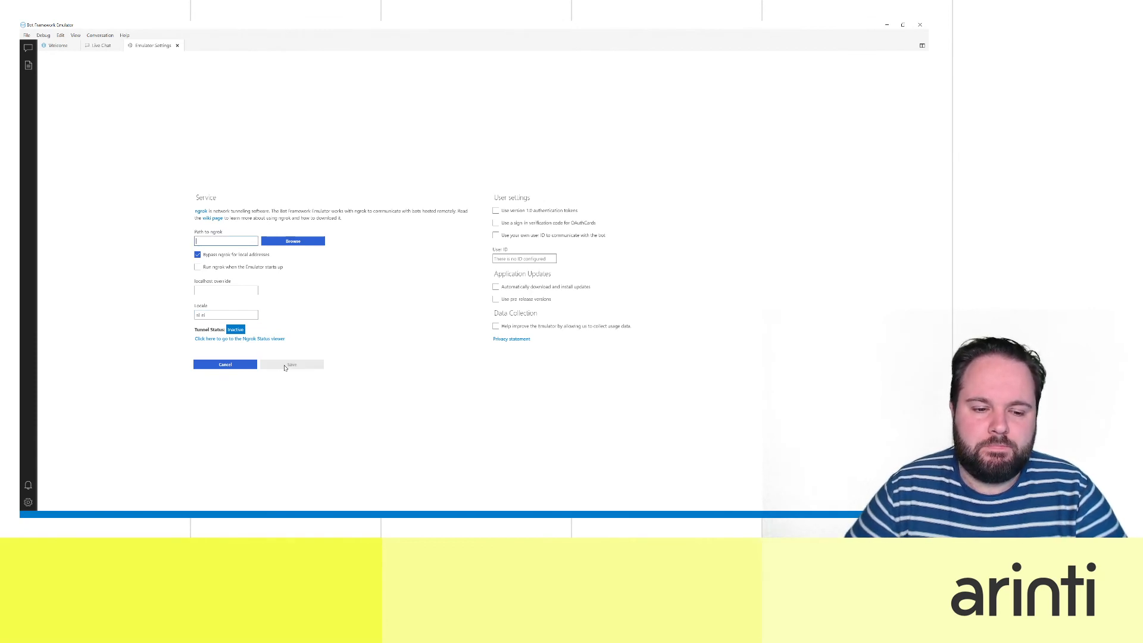
left_click(100, 45)
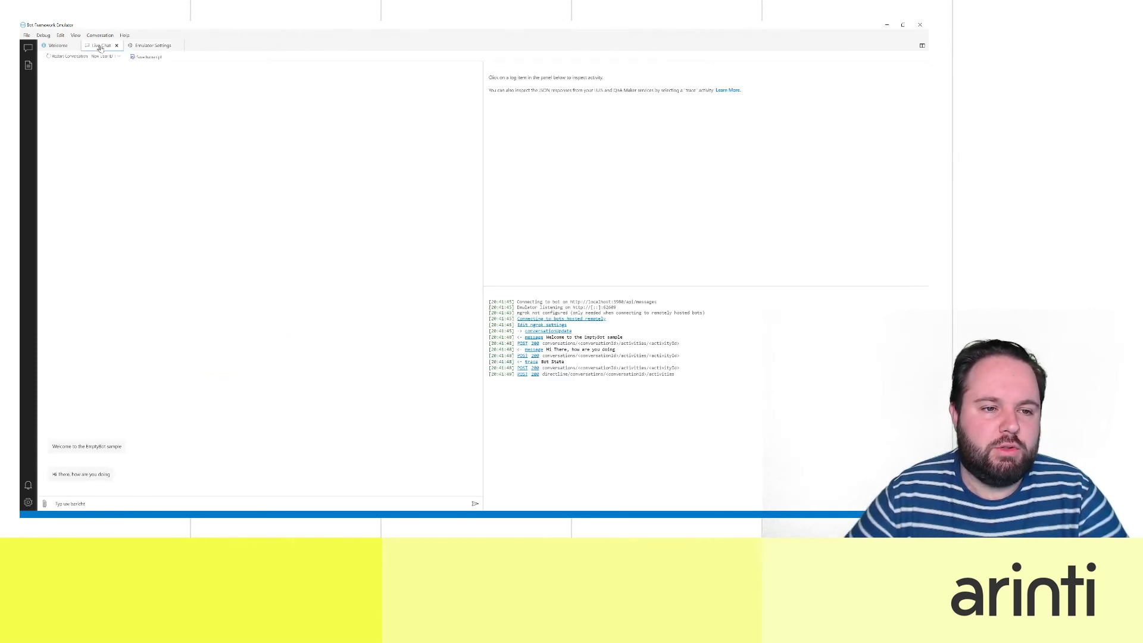
left_click(67, 56)
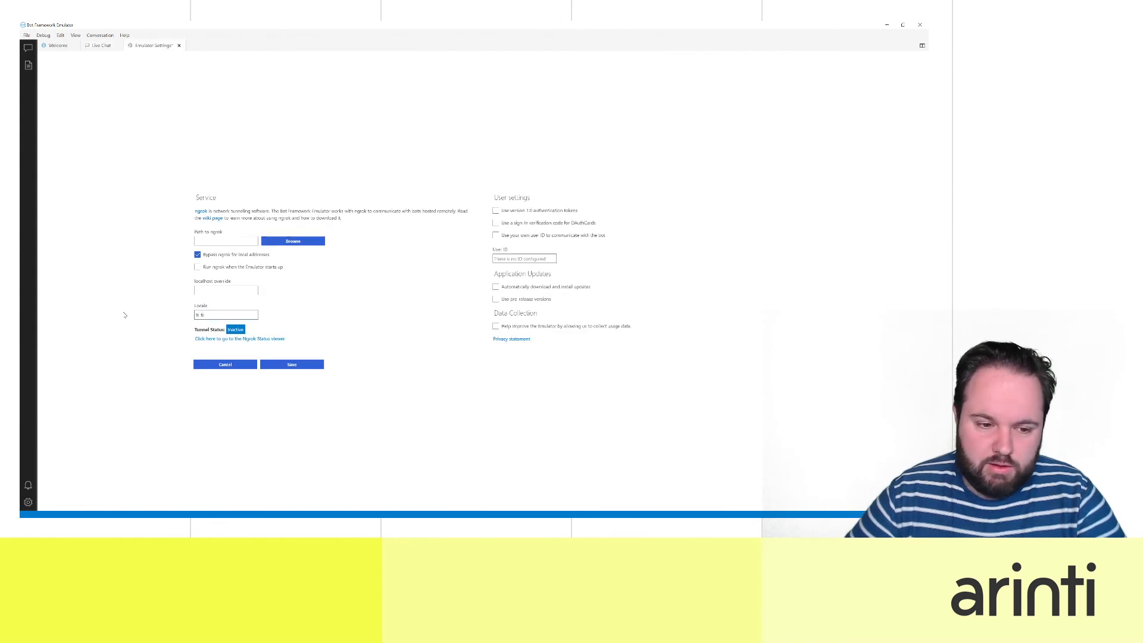
Step: Save the locale again and restart the conversation so the bot greets 'Hallo, hoe gaat het met u?'
left_click(291, 365)
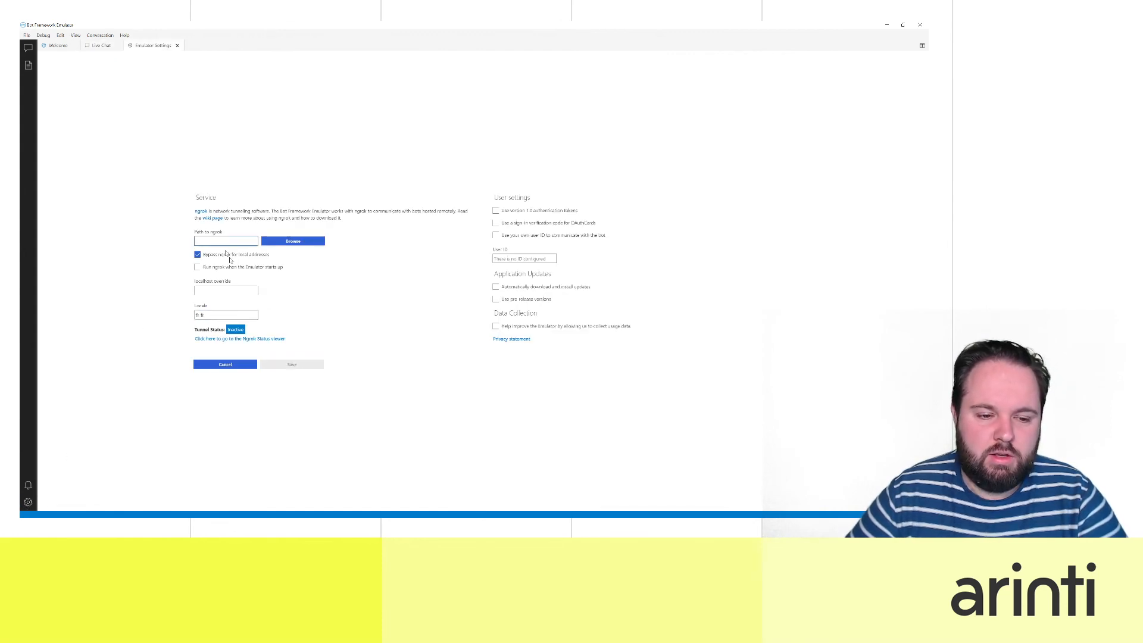
left_click(100, 45)
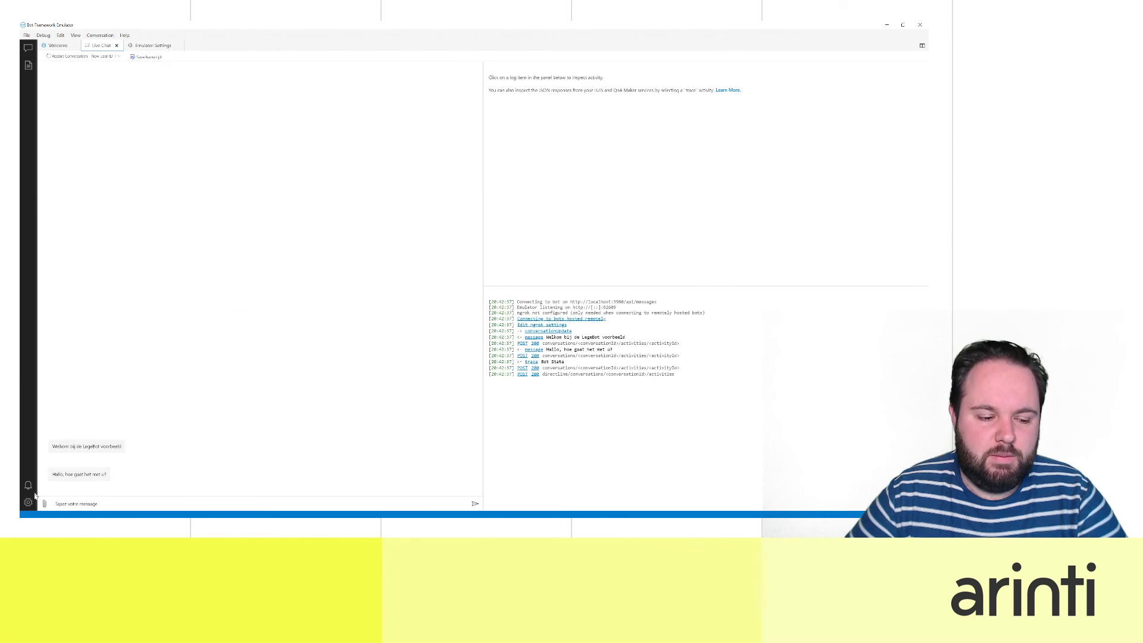
left_click(67, 58)
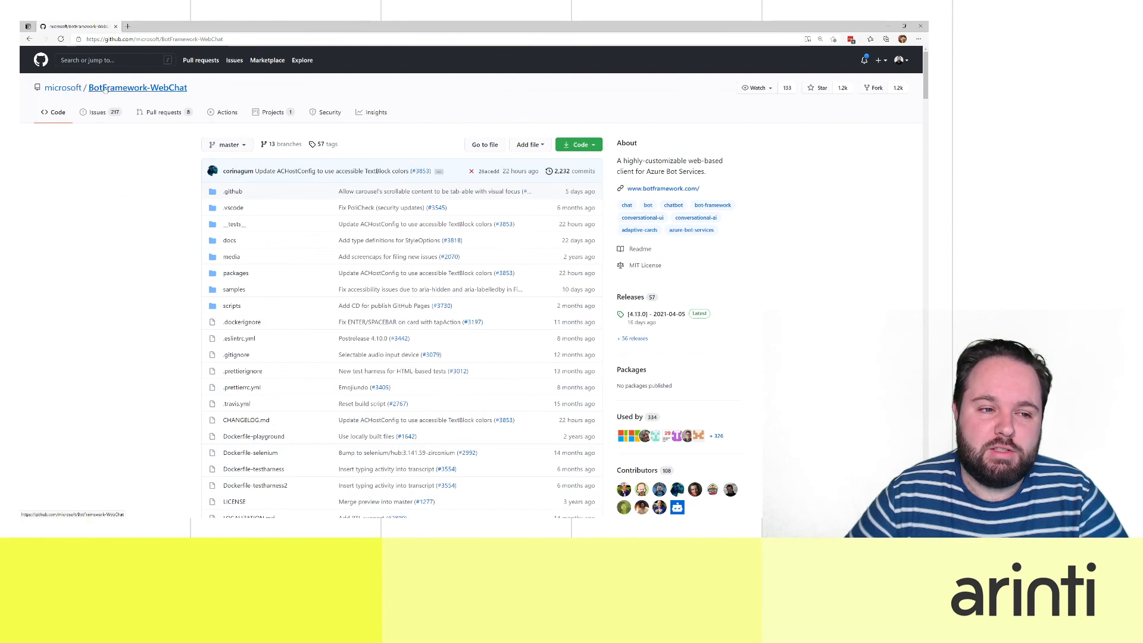
Step: Scroll the BotFramework-WebChat README to the Integrate with JavaScript sample setting locale en-US
scroll("down", 3)
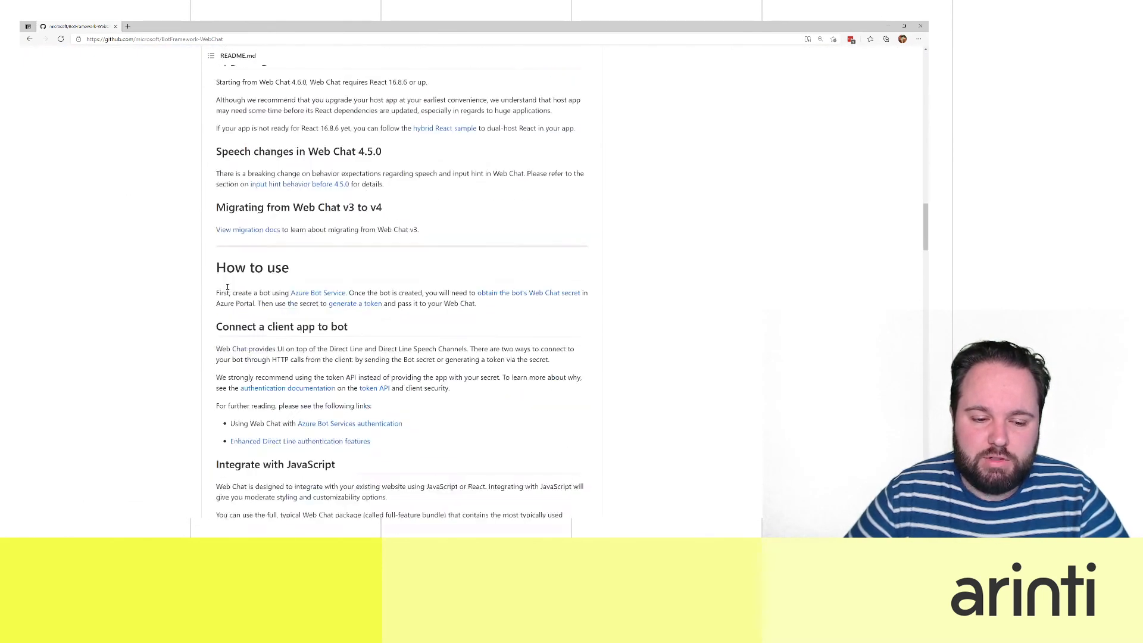
scroll("down", 3)
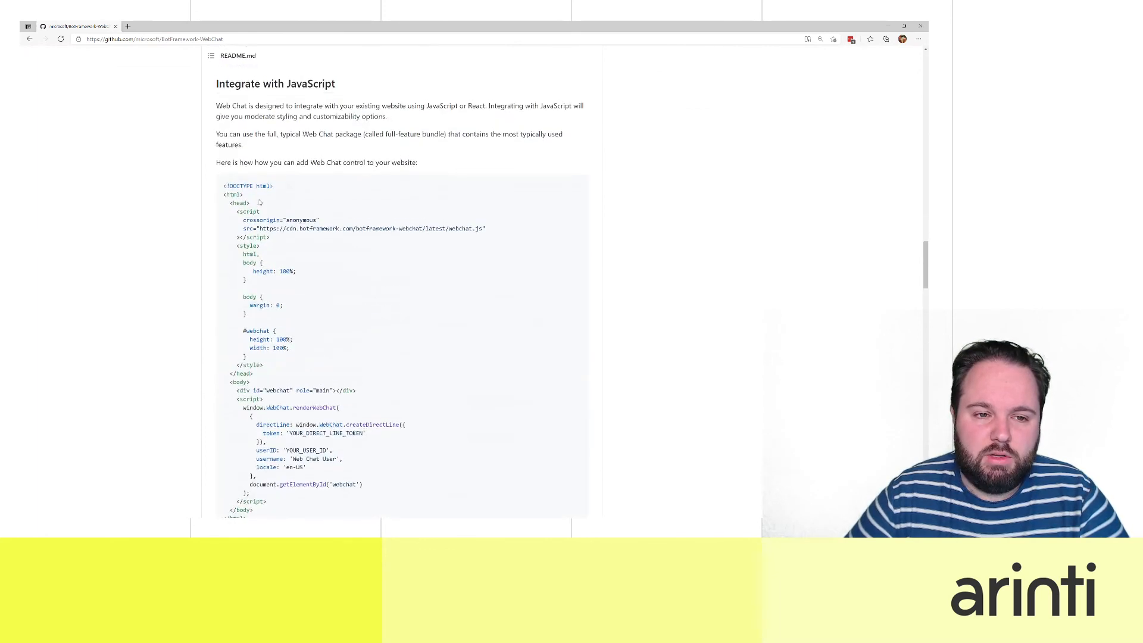
scroll("down", 3)
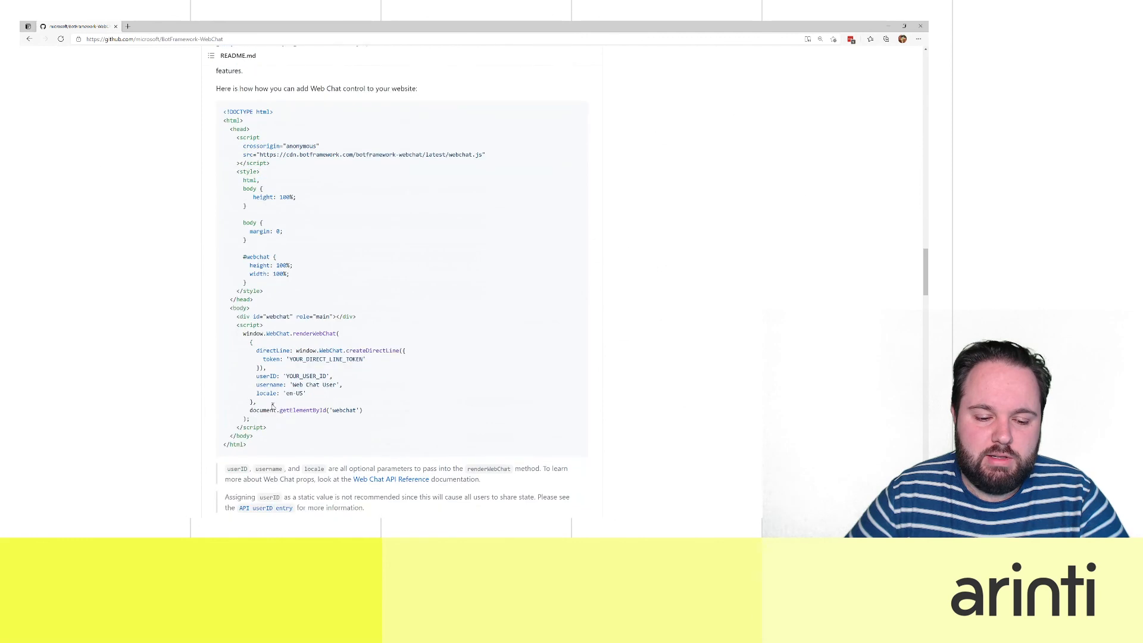